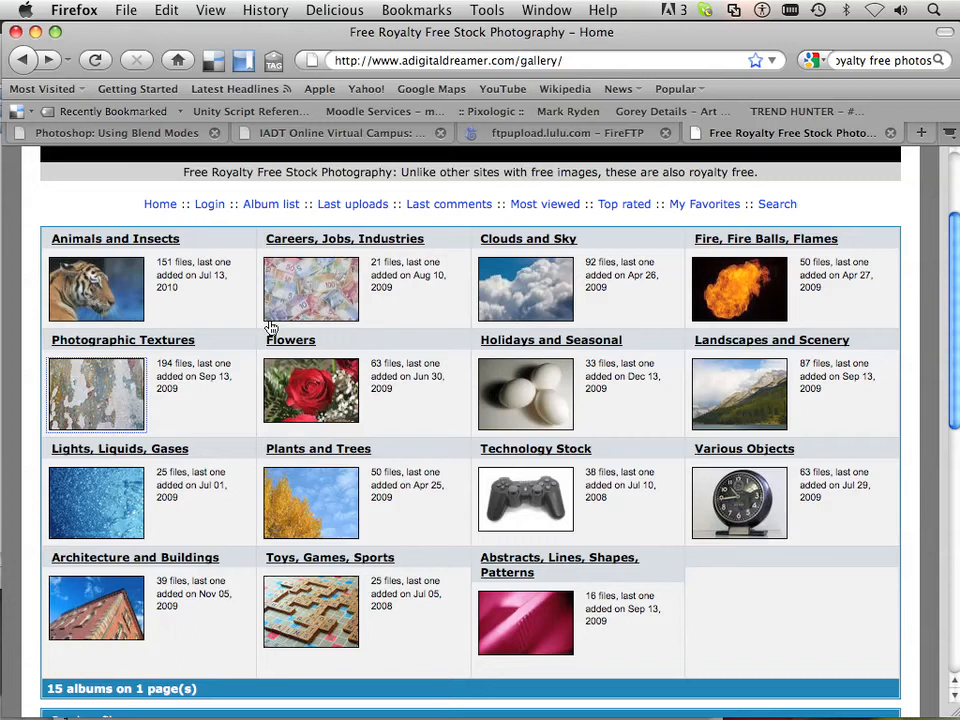
mouse_move(440, 280)
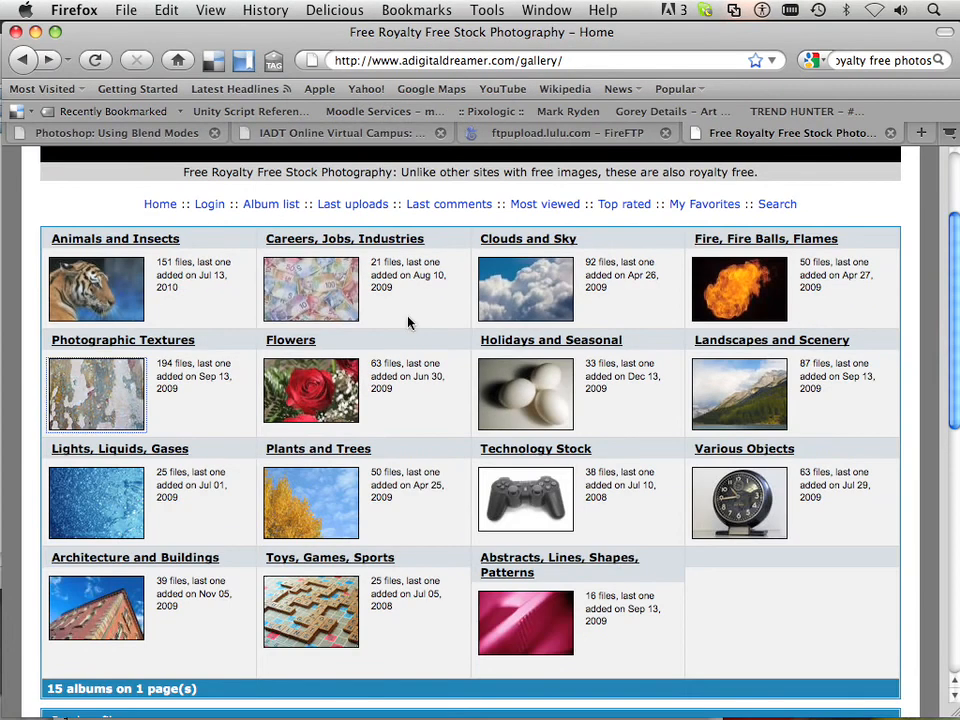
mouse_move(335, 397)
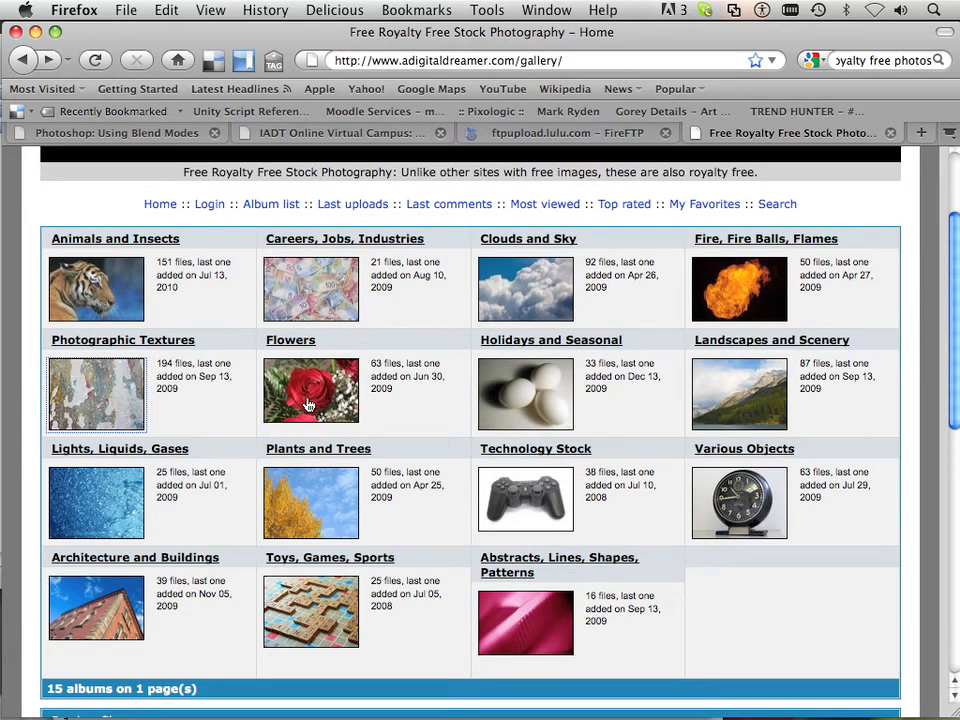
Browse the Flowers album and return to the gallery home page
left_click(310, 391)
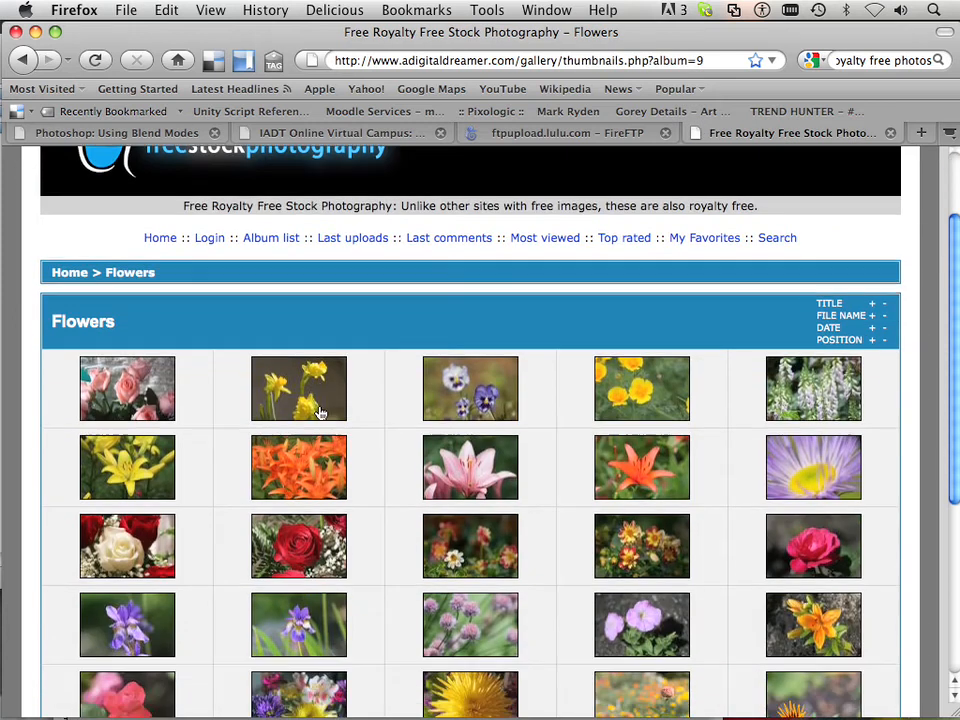
scroll("down", 3)
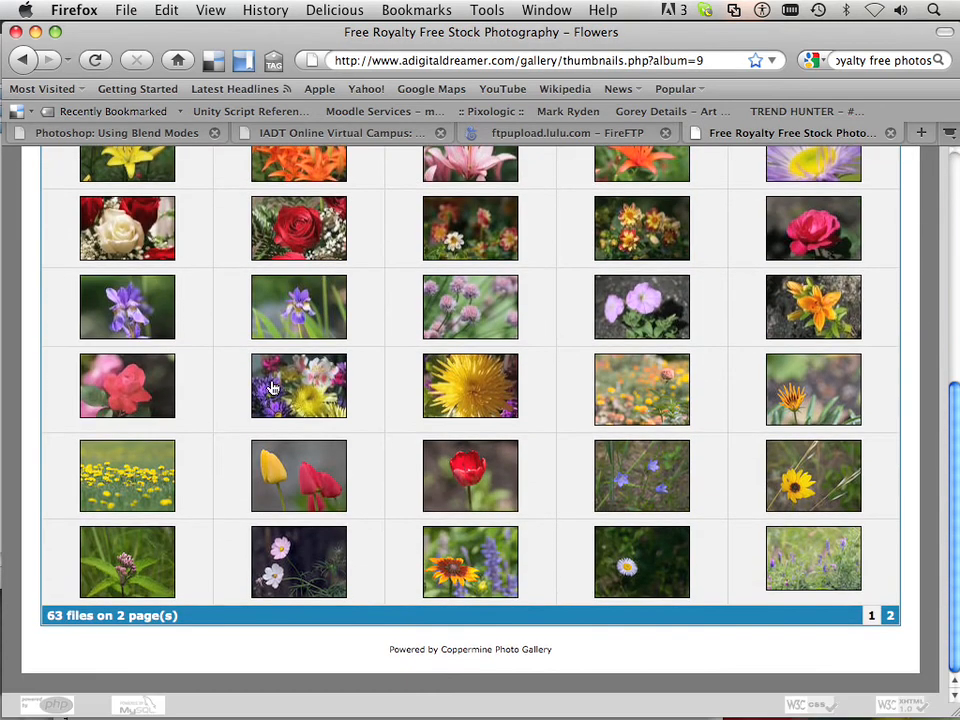
scroll("up", 3)
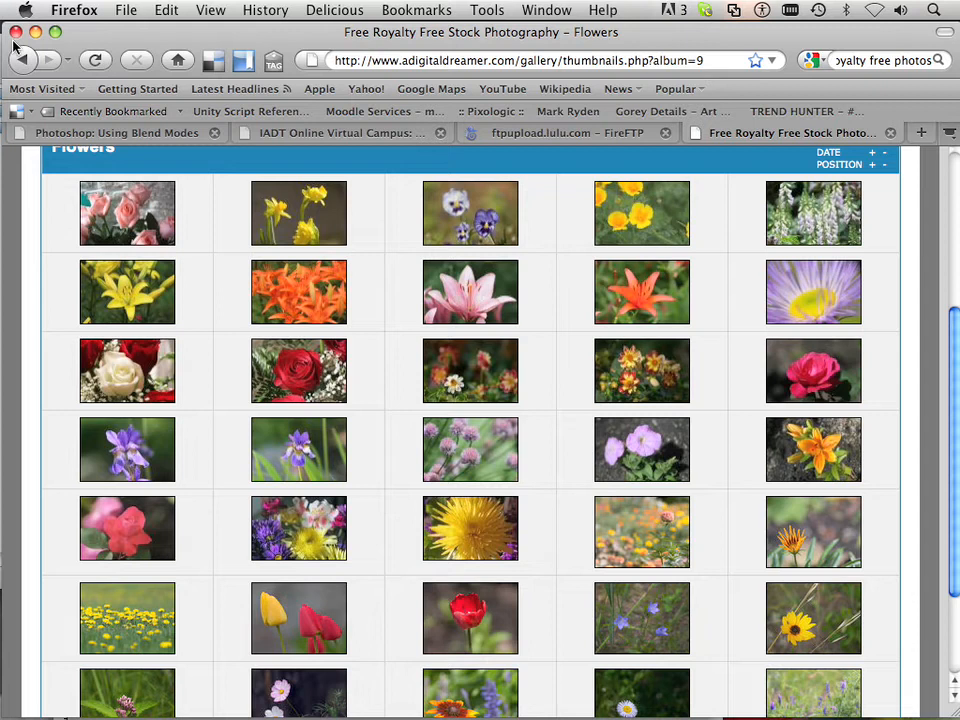
left_click(23, 60)
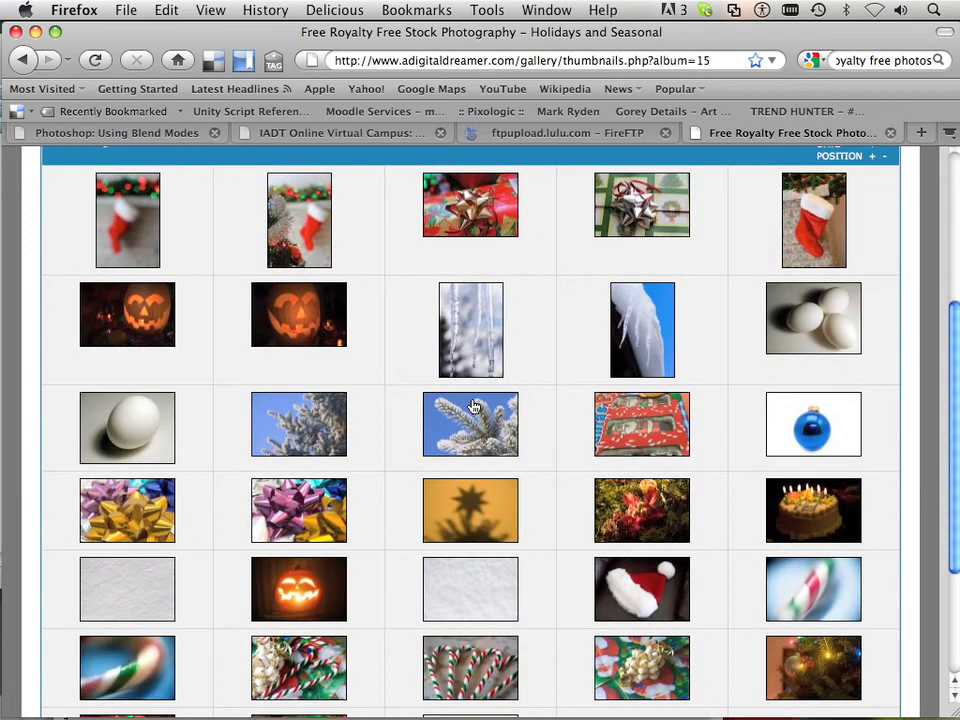
scroll("down", 3)
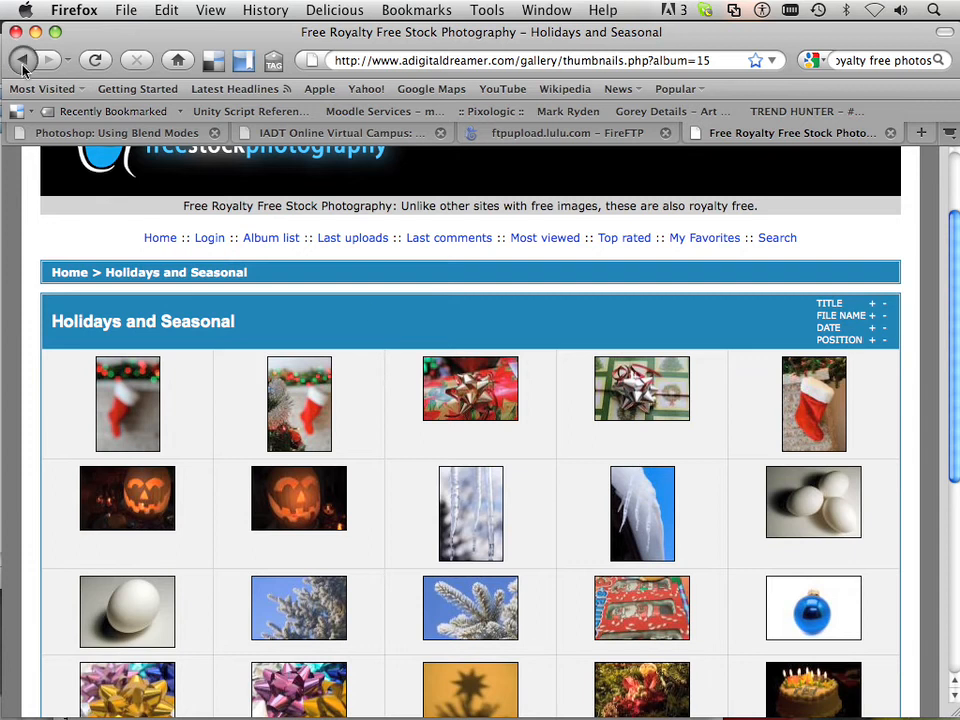
left_click(23, 60)
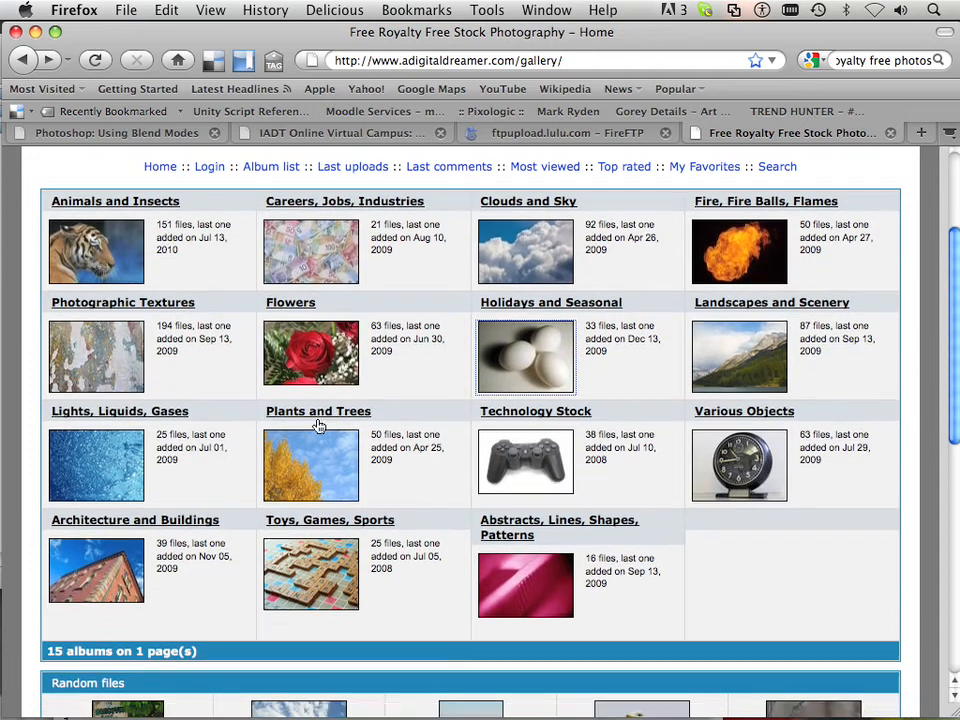
Browse the Lights, Liquids, Gases and Careers, Jobs, Industries albums, then return home
left_click(119, 411)
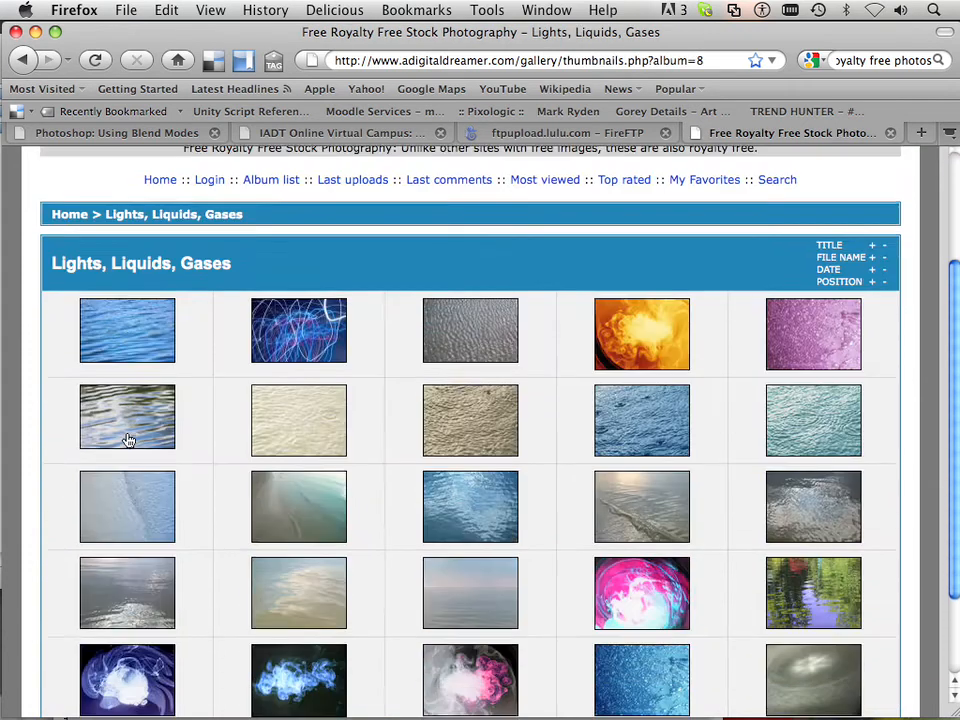
scroll("down", 3)
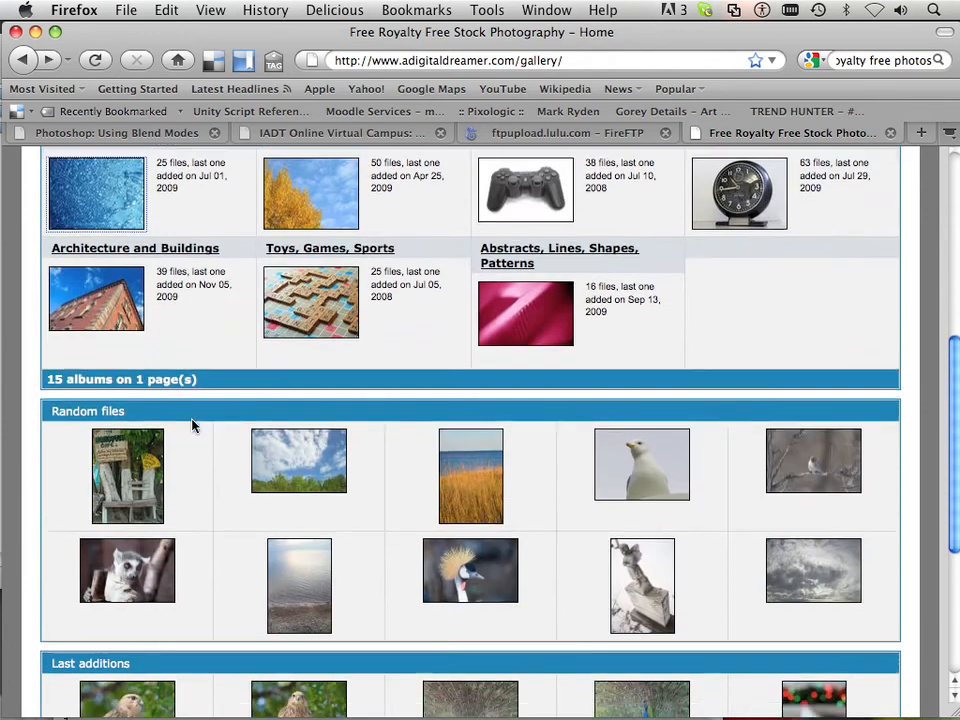
scroll("down", 3)
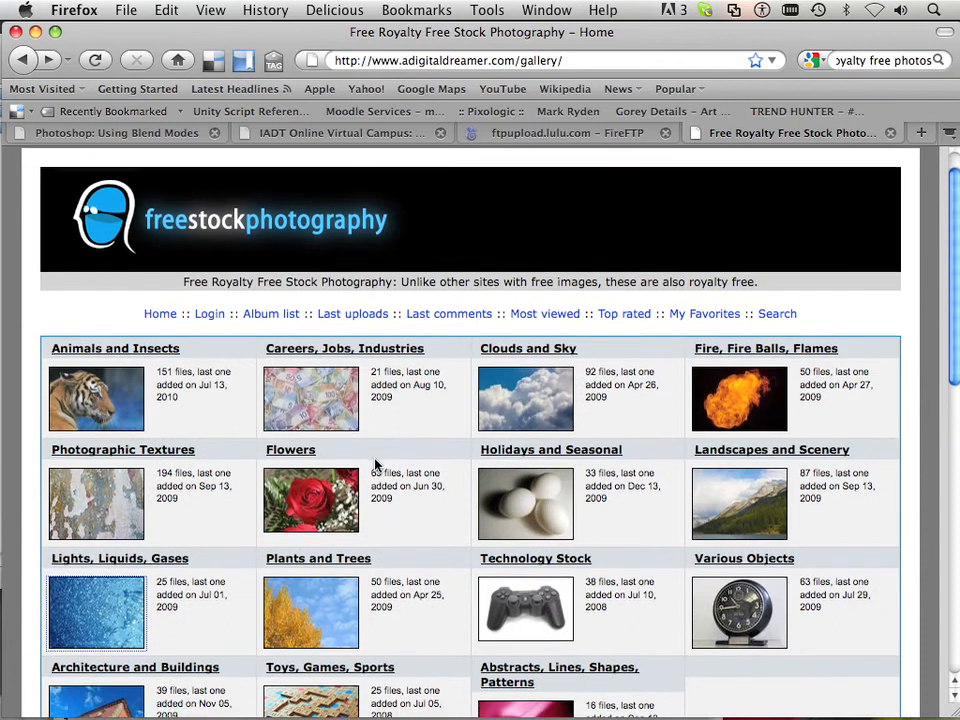
scroll("down", 3)
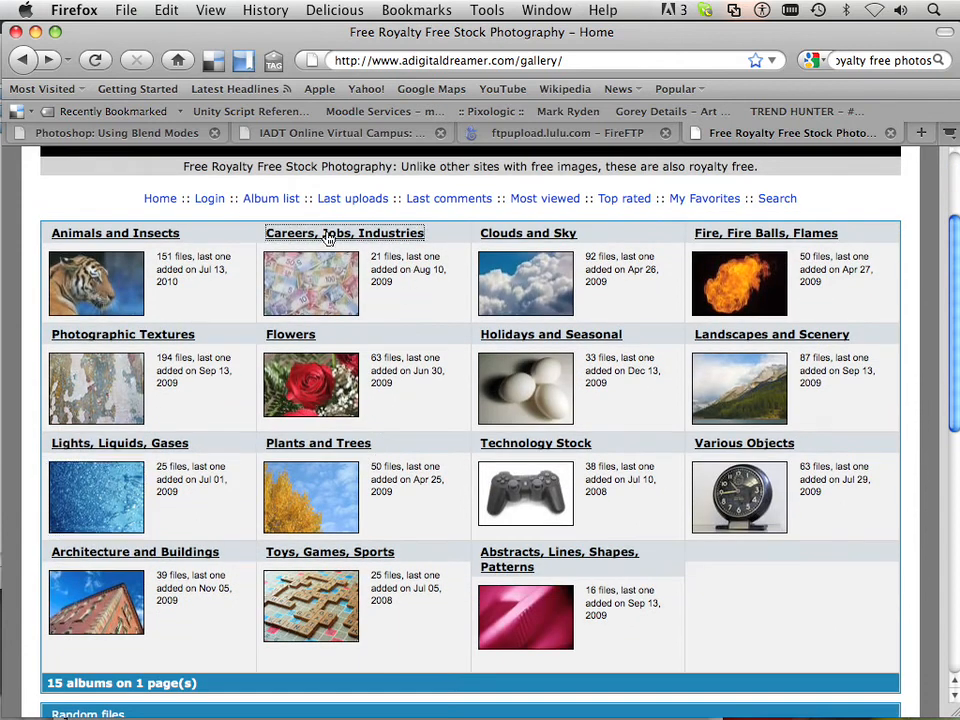
left_click(344, 233)
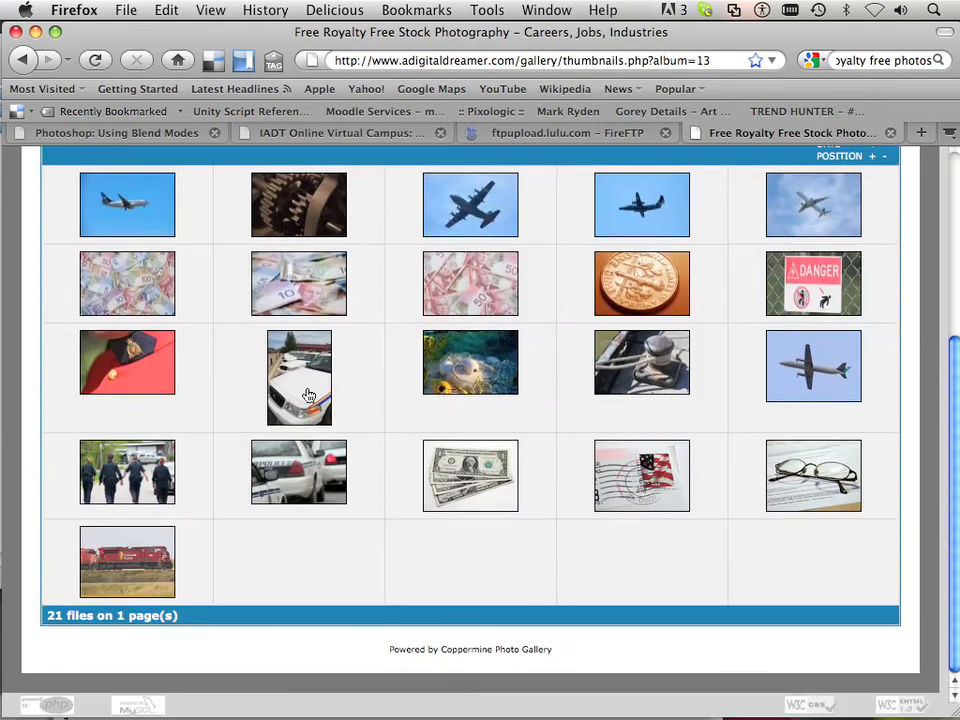
mouse_move(123, 281)
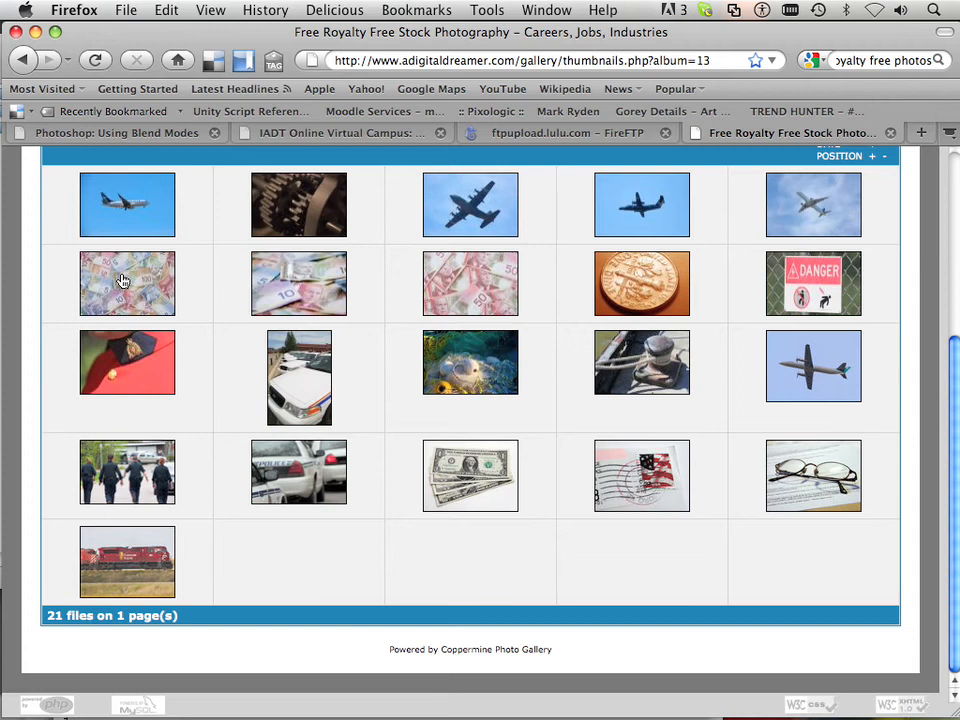
left_click(23, 60)
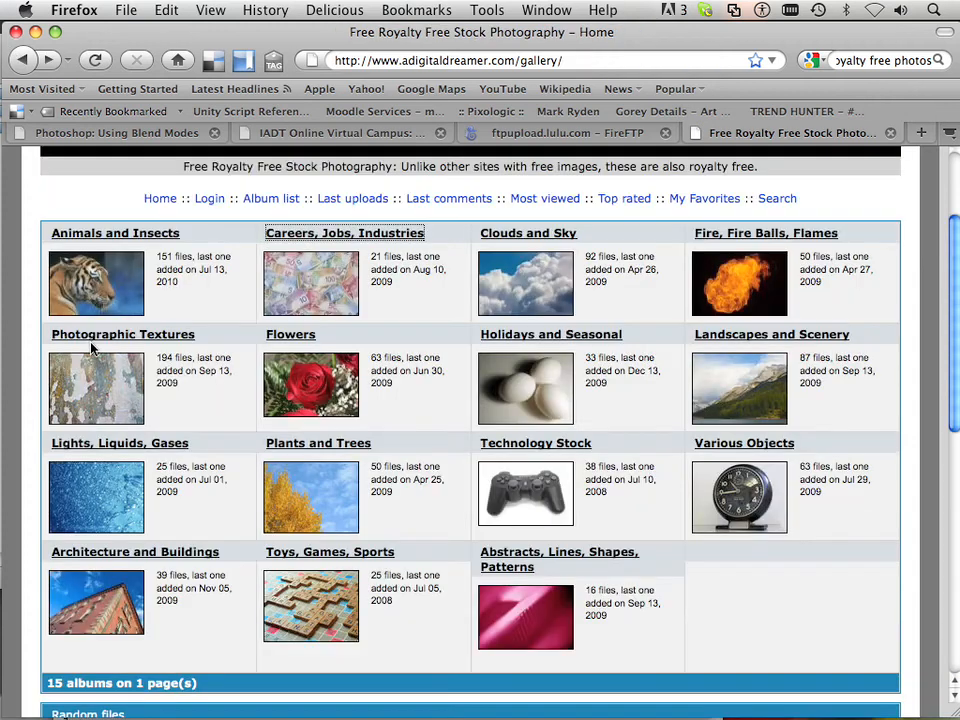
scroll("down", 3)
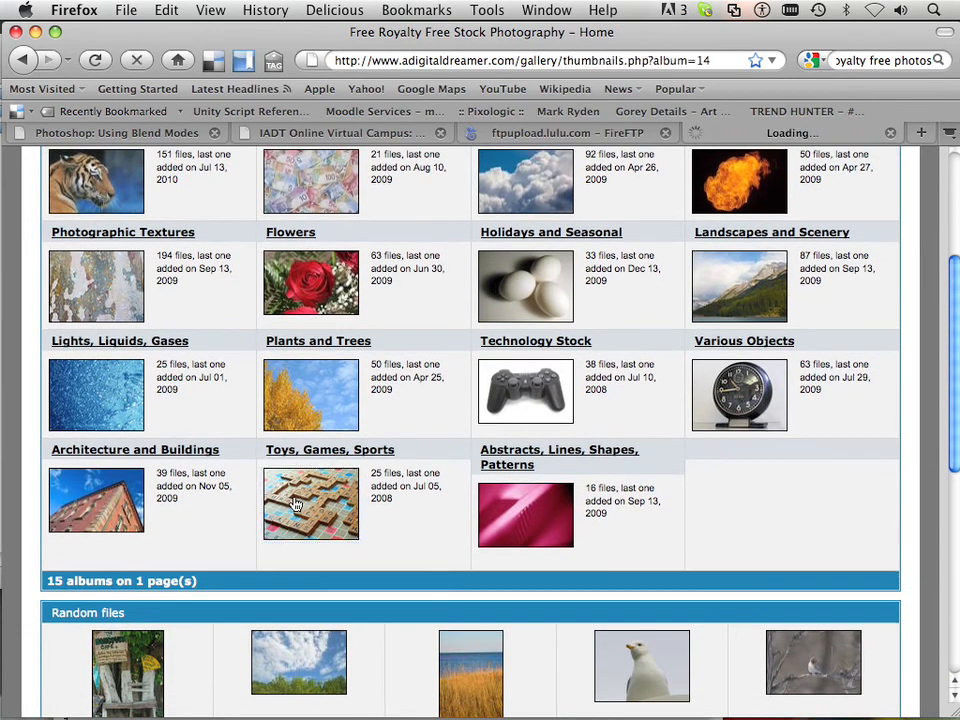
Copy the marbles photo at full size from the Toys, Games, Sports album
left_click(311, 503)
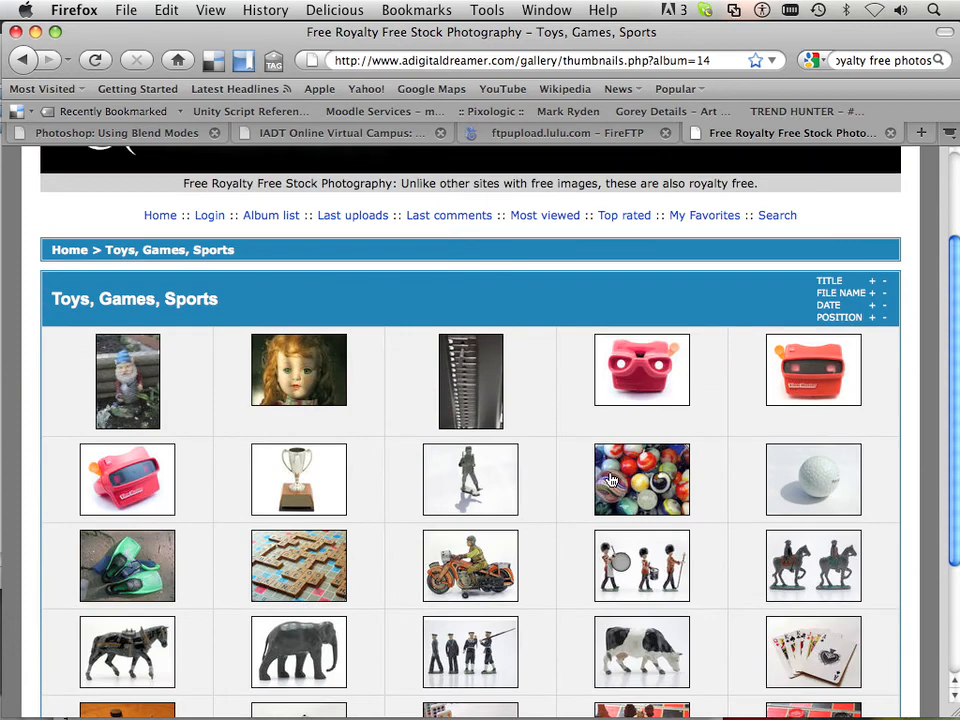
left_click(641, 479)
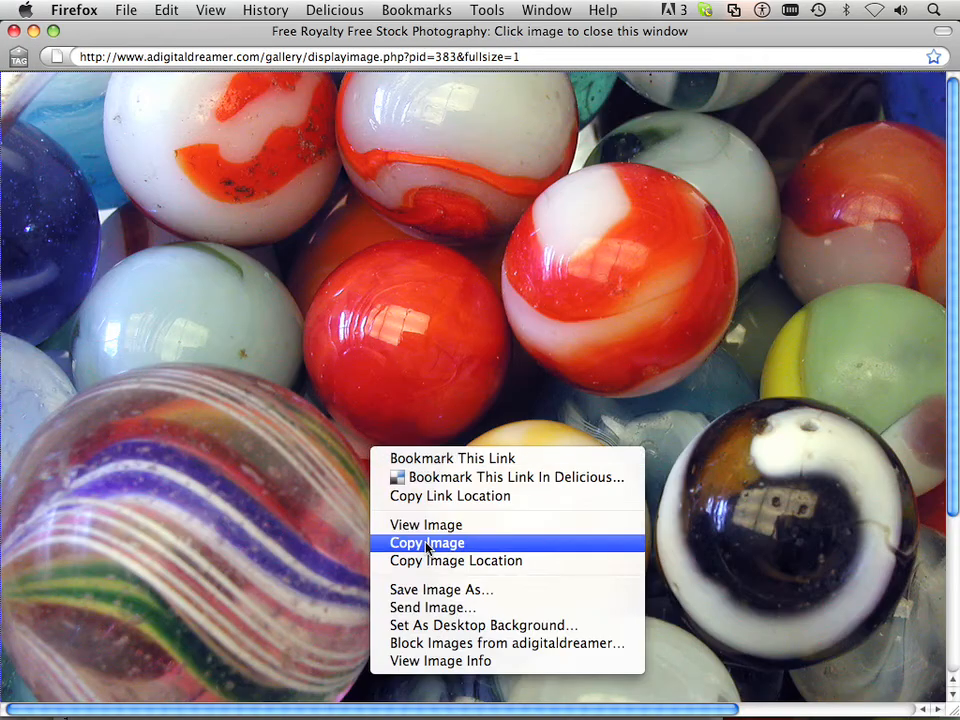
left_click(426, 542)
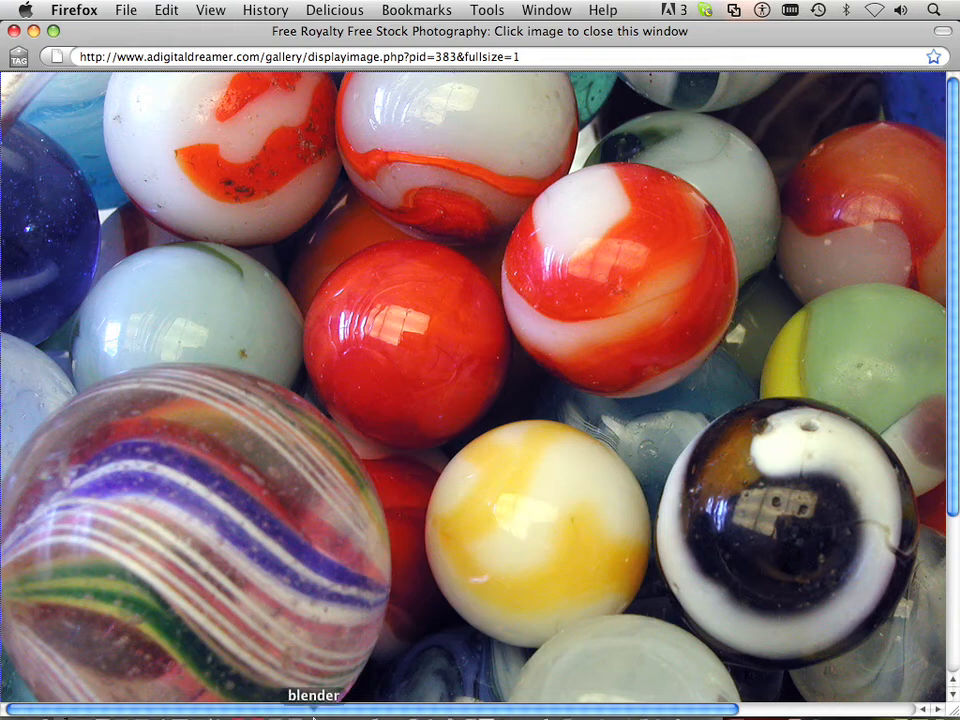
left_click(83, 703)
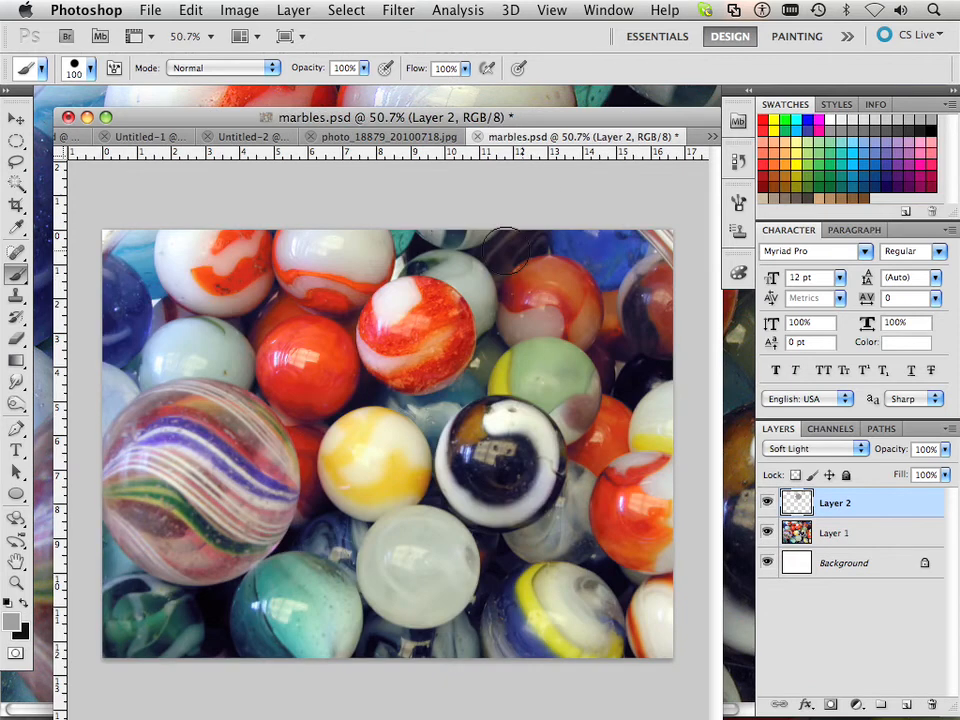
mouse_move(520, 430)
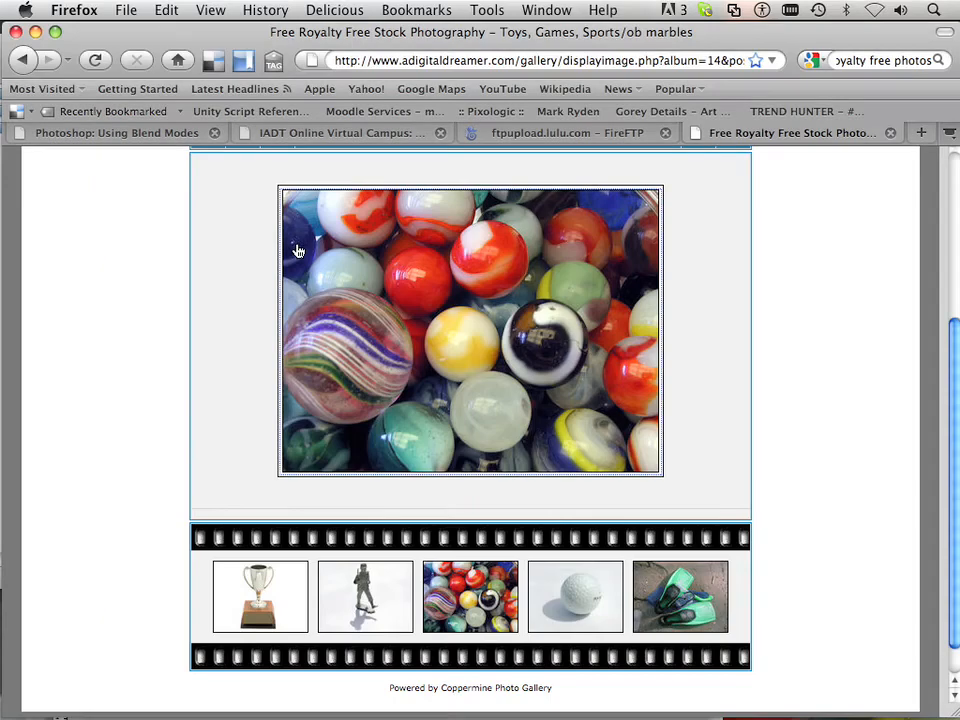
Copy the rockmarks texture at full size from the Photographic Textures album
left_click(23, 60)
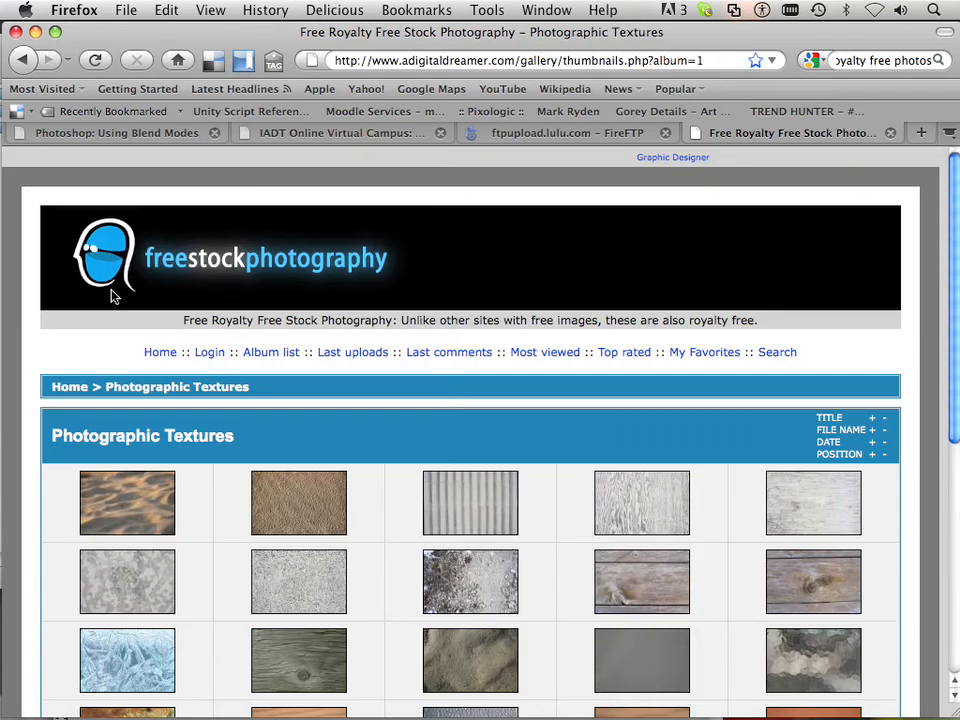
scroll("down", 3)
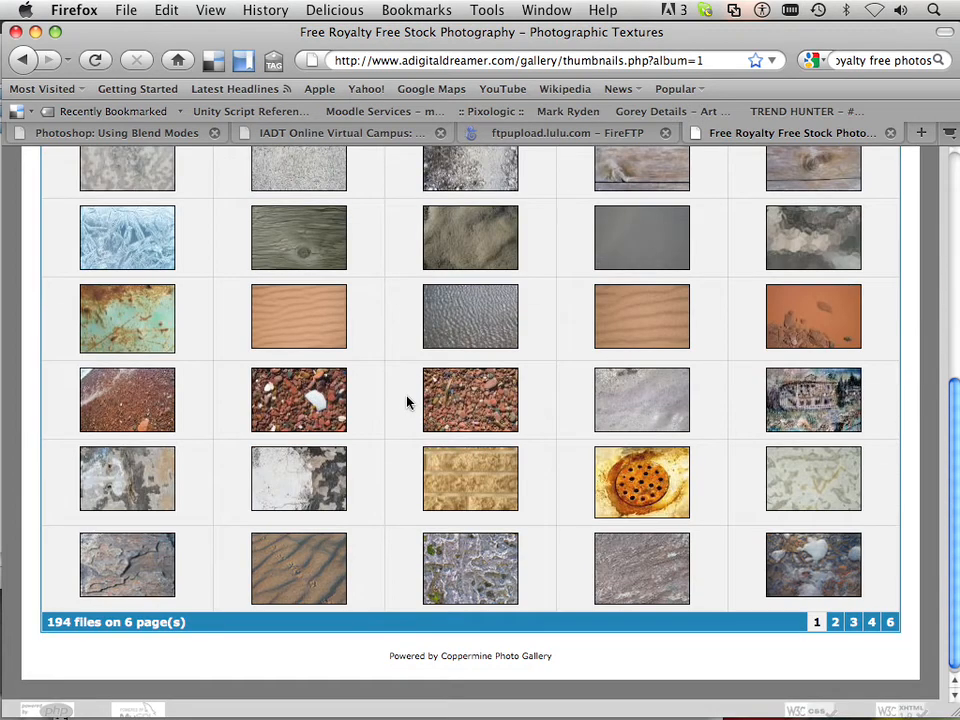
scroll("down", 3)
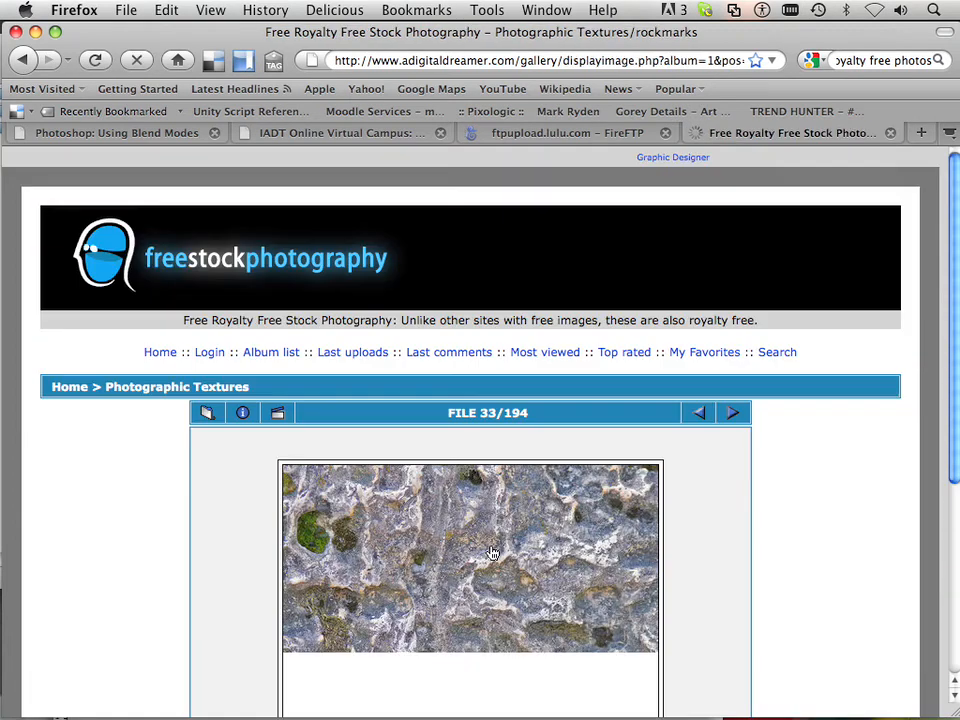
left_click(470, 555)
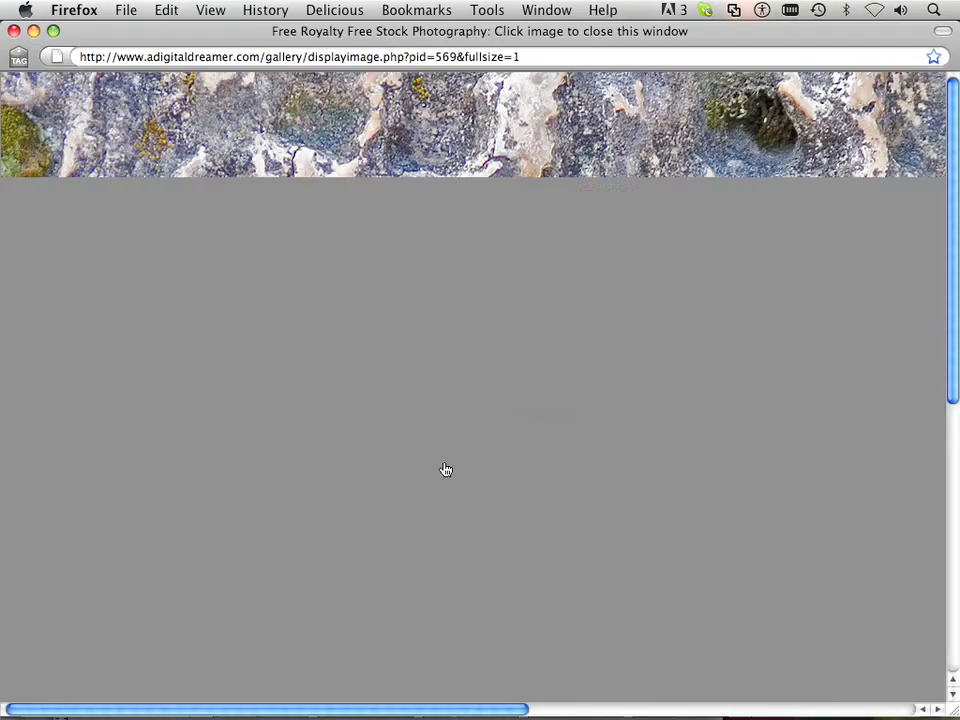
right_click(446, 470)
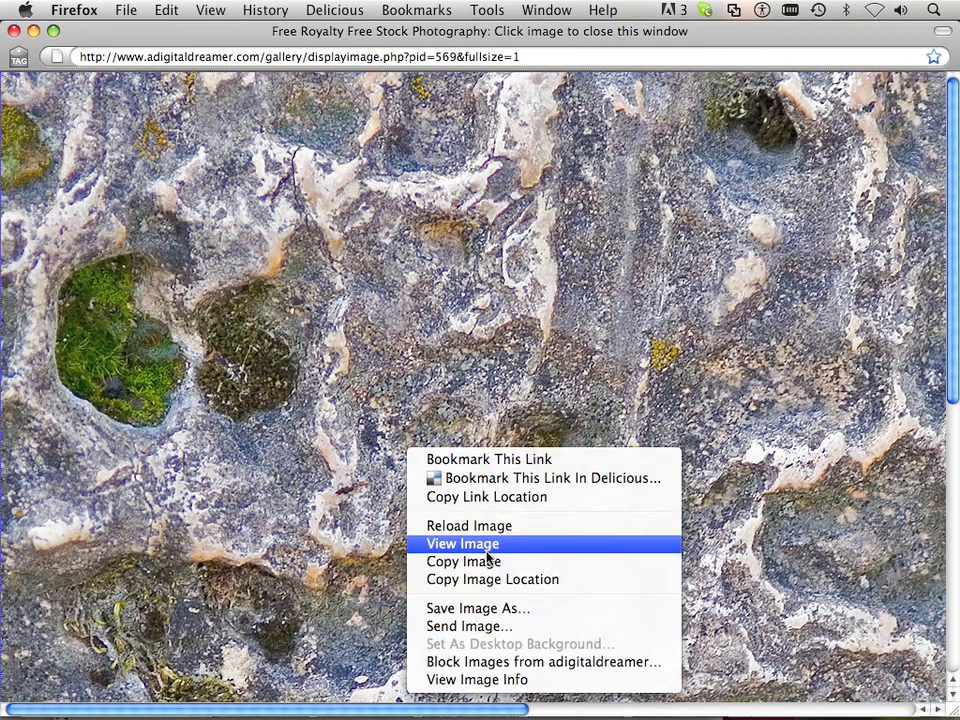
left_click(462, 543)
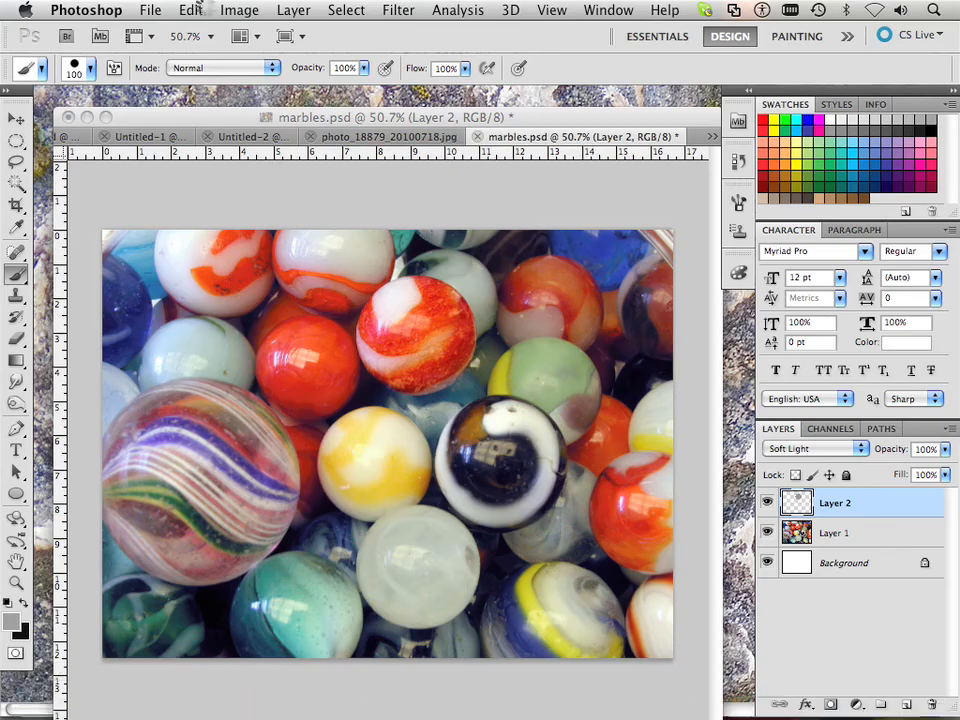
Paste the rock texture into marbles.psd as a new layer, converting its colour profile
left_click(190, 11)
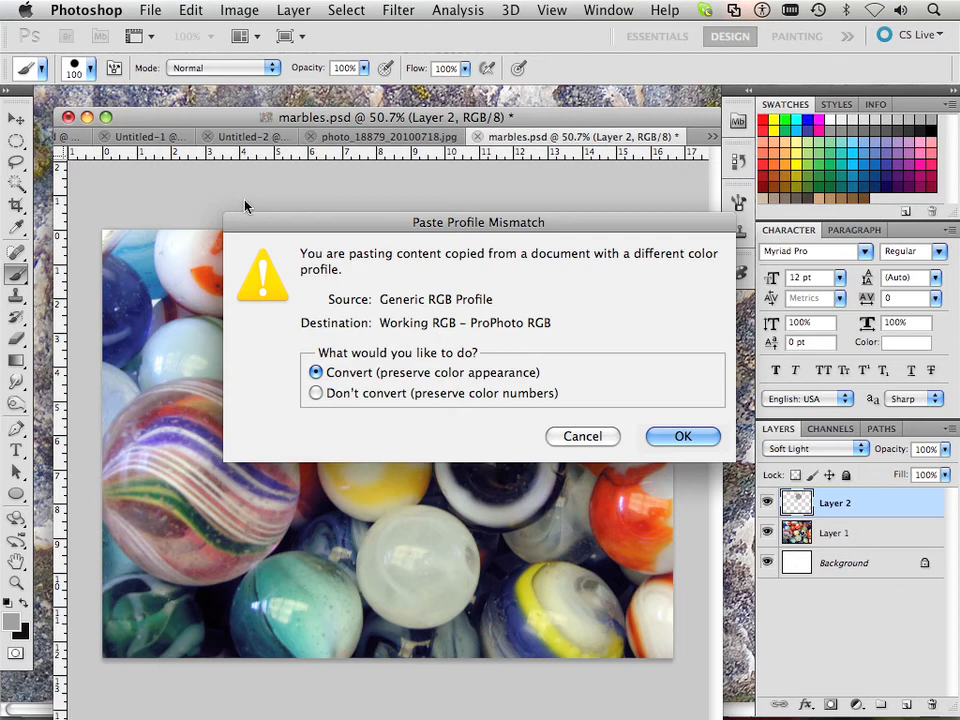
left_click(683, 436)
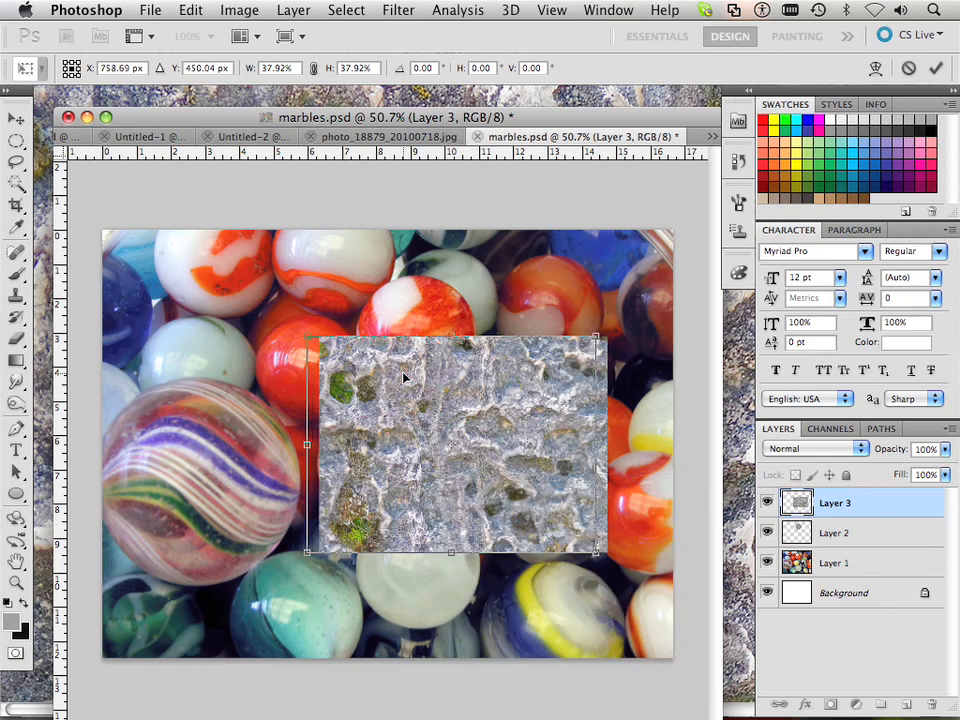
Shrink the texture to about 24% over the dark marble and blend it with Multiply
left_click_drag(450, 445, 480, 445)
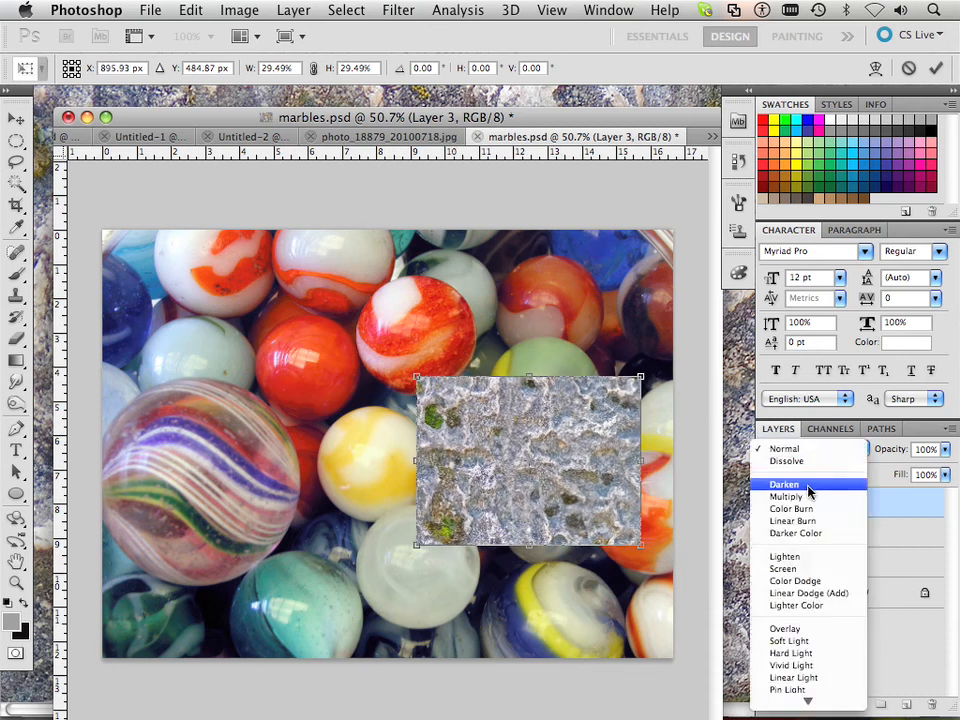
left_click(786, 496)
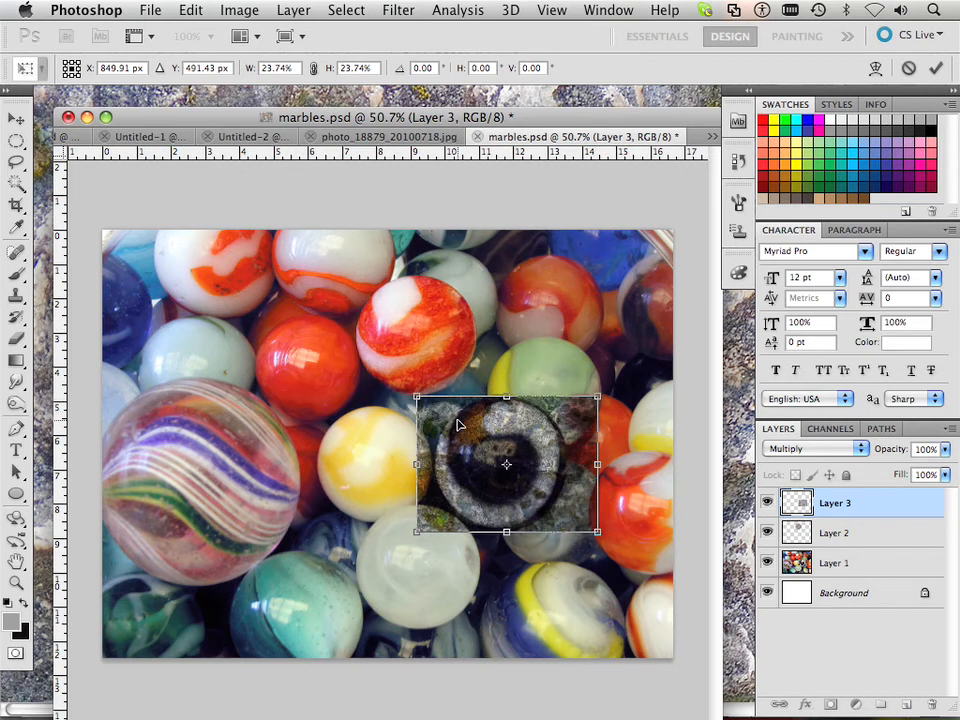
mouse_move(493, 440)
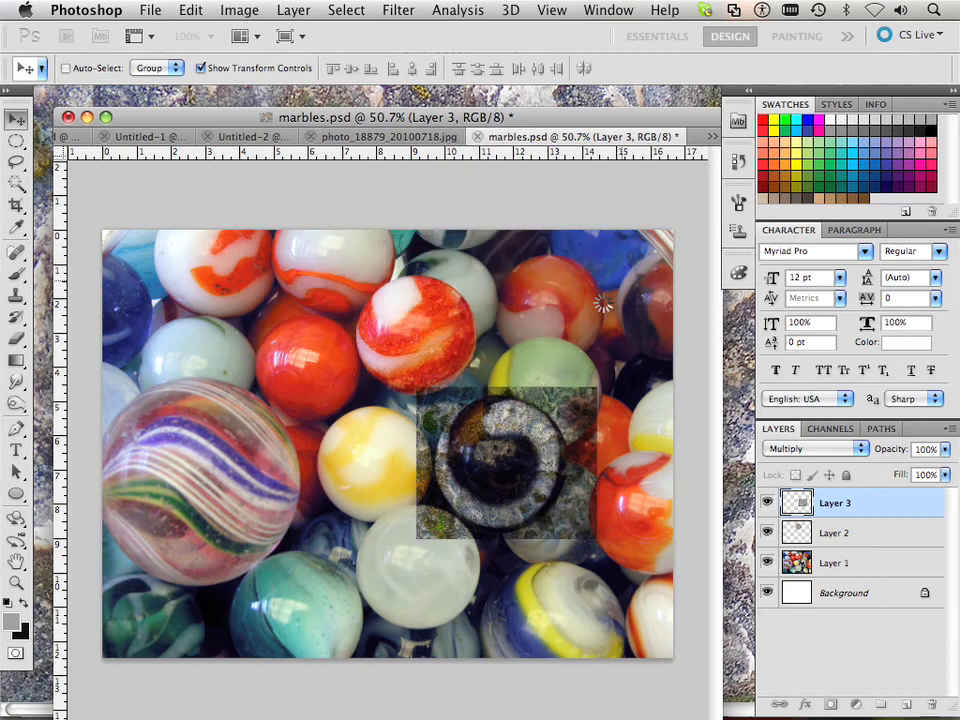
left_click(190, 10)
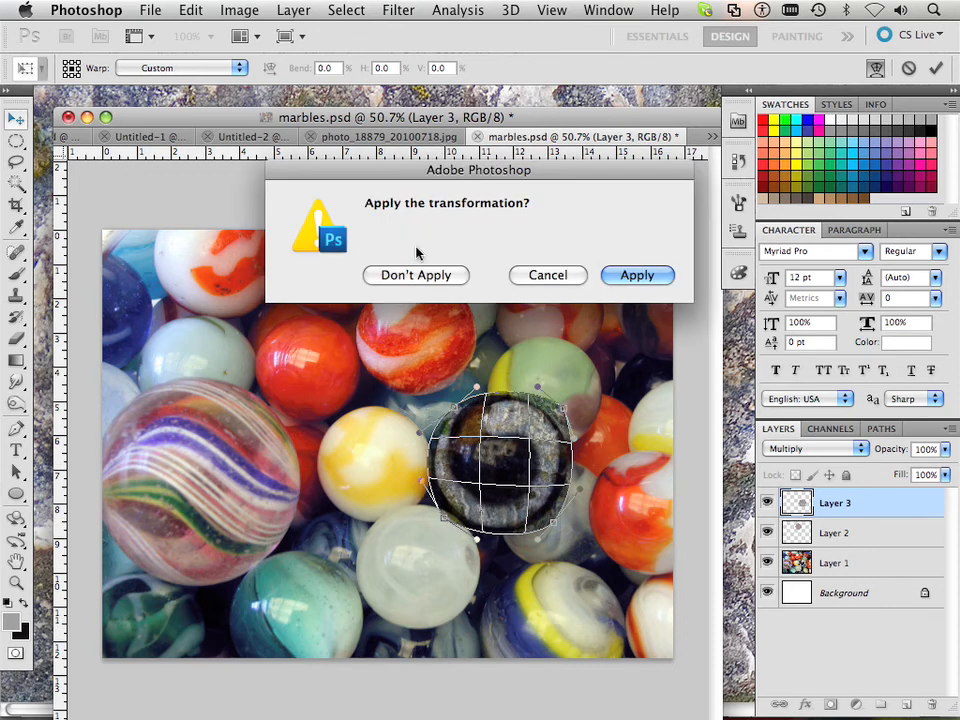
Apply the rounded warp so the texture curves around the dark marble
left_click(637, 275)
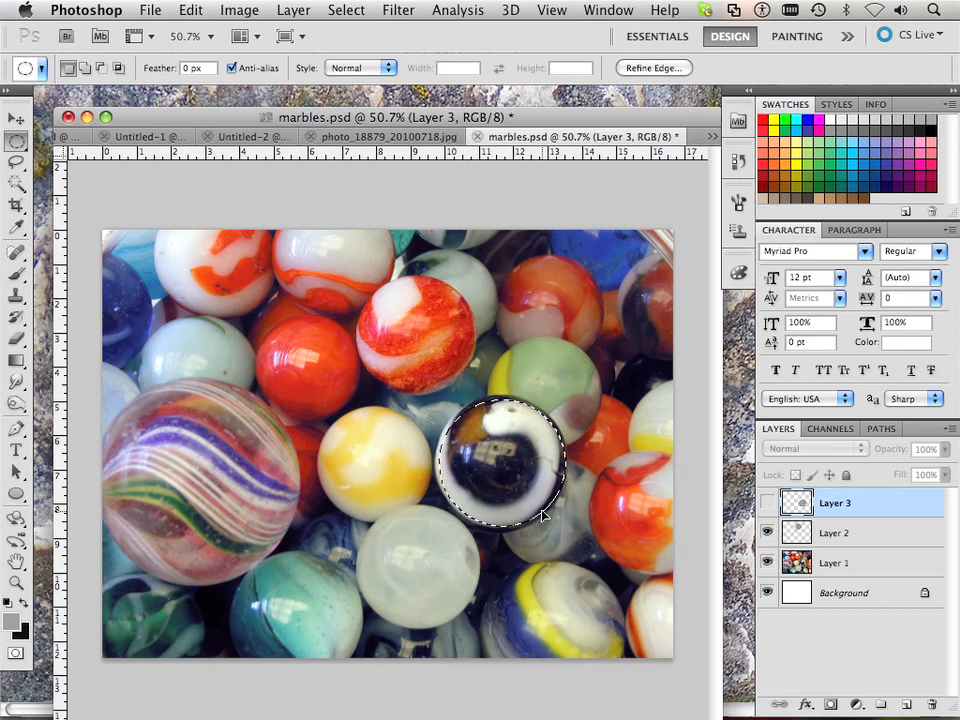
Show the texture layer and invert the circular selection to trim it to the marble
left_click(810, 448)
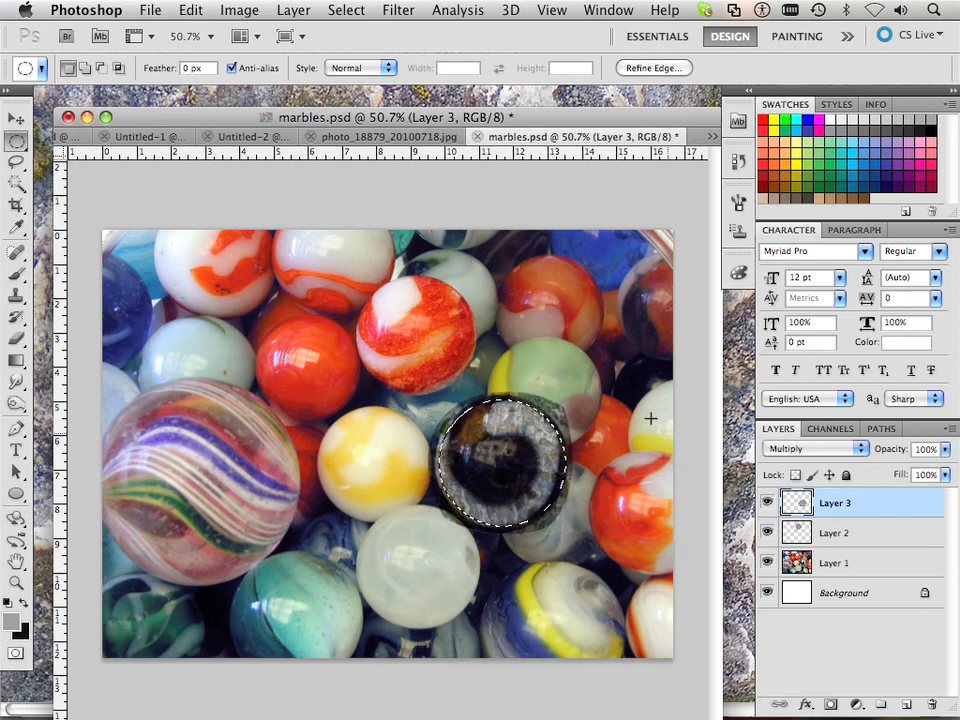
left_click(346, 10)
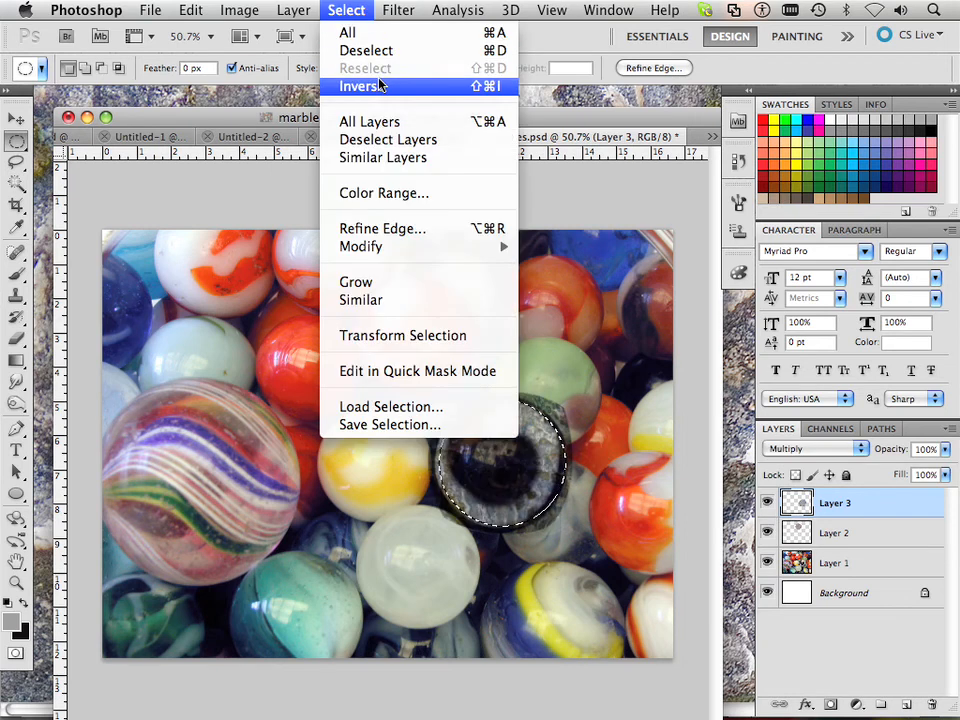
left_click(362, 87)
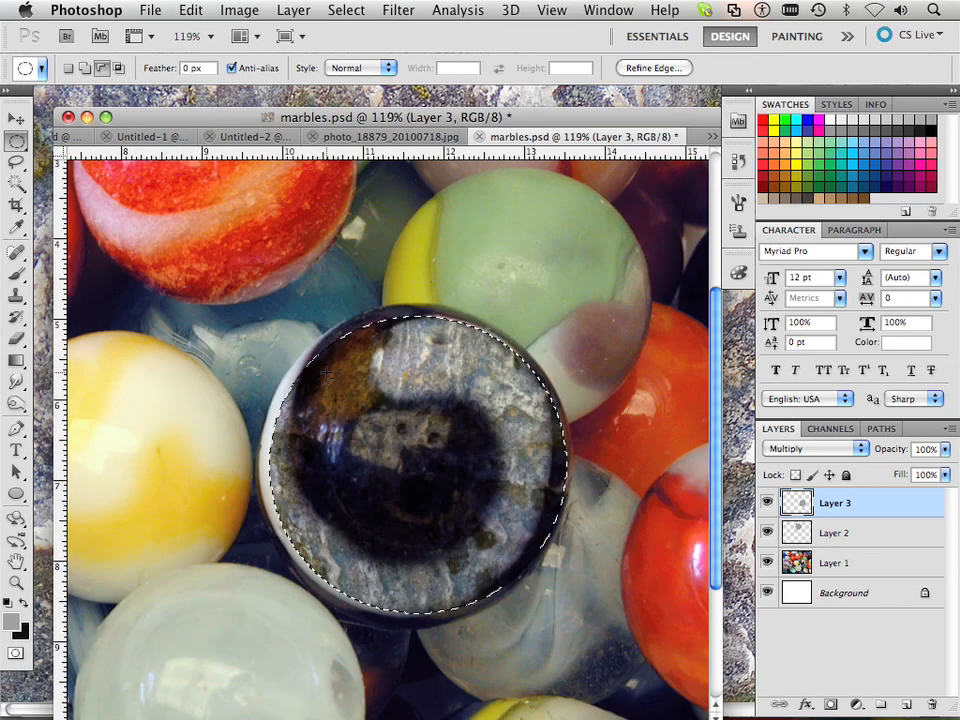
left_click(16, 118)
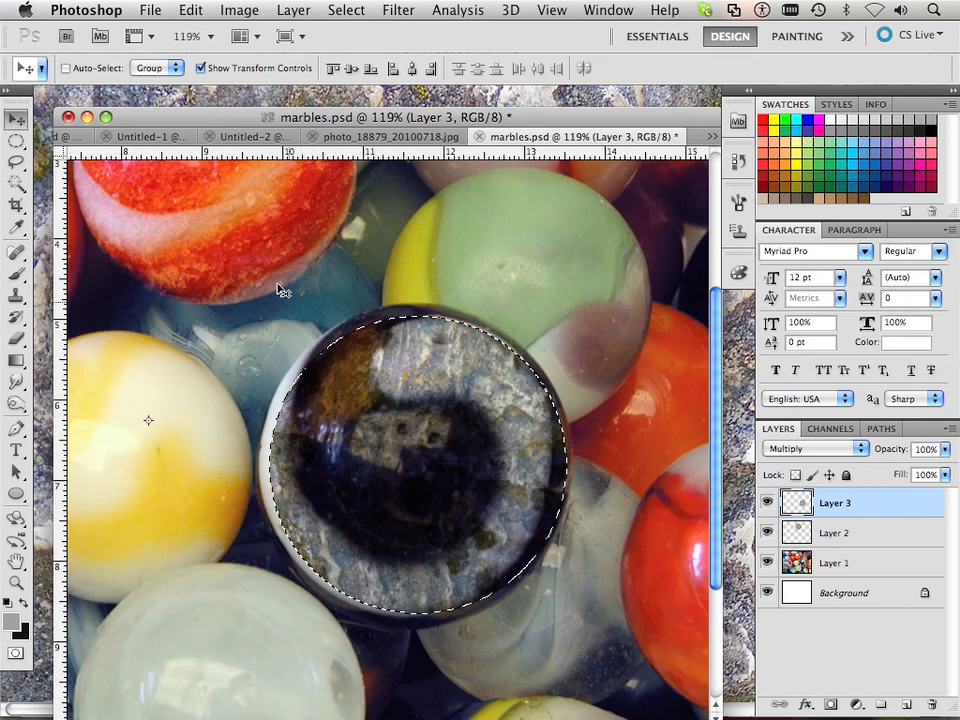
Deselect and apply a roughly 107% enlargement so the texture covers the whole marble
left_click(346, 9)
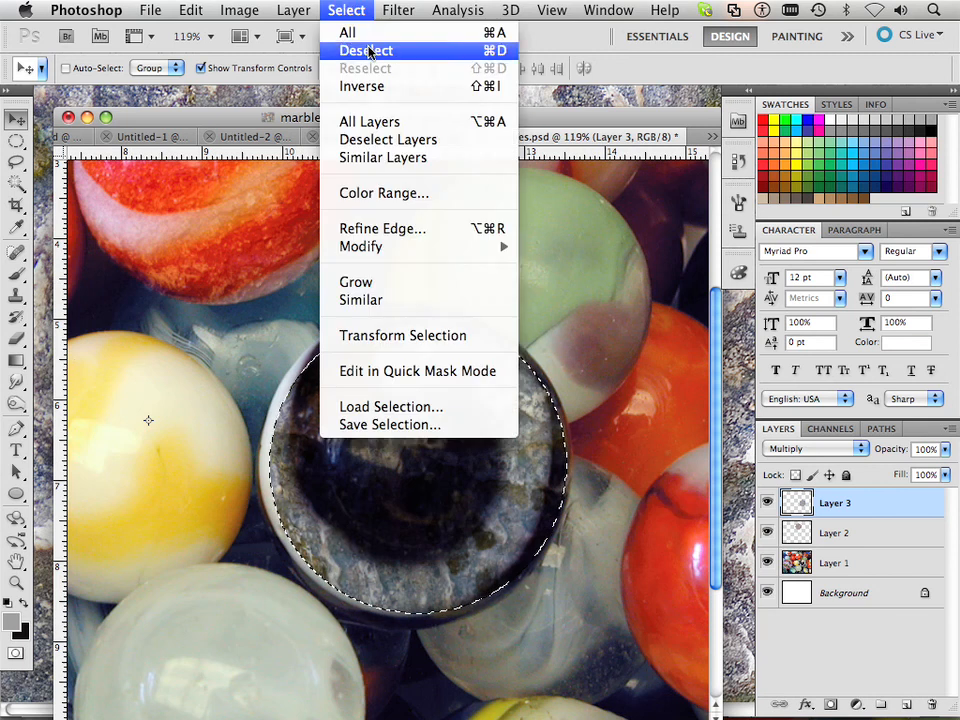
left_click(365, 50)
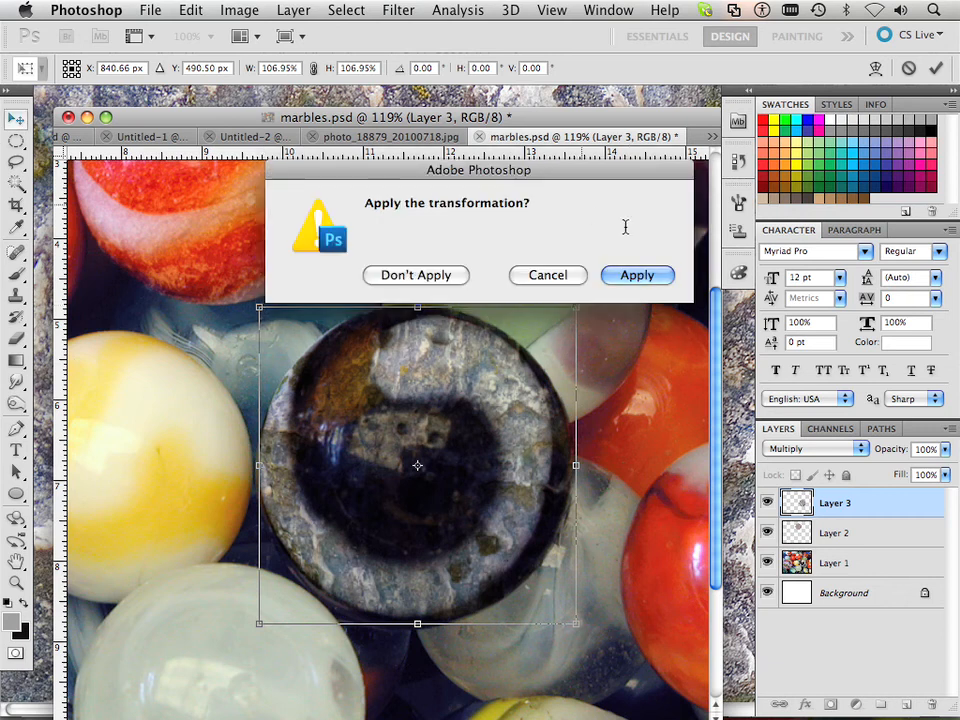
left_click(637, 275)
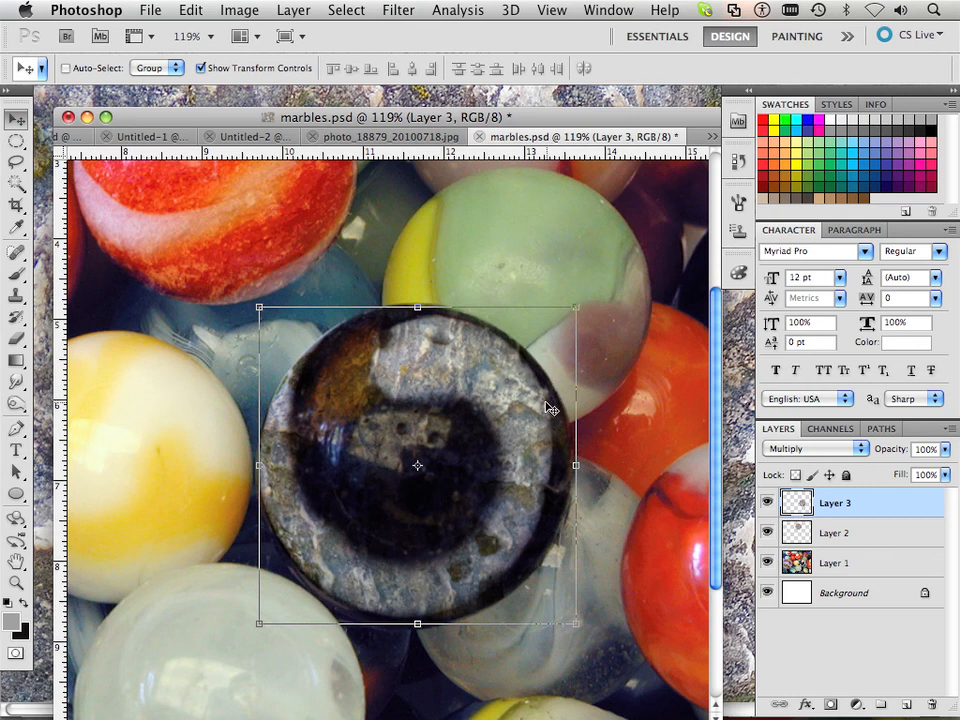
mouse_move(520, 423)
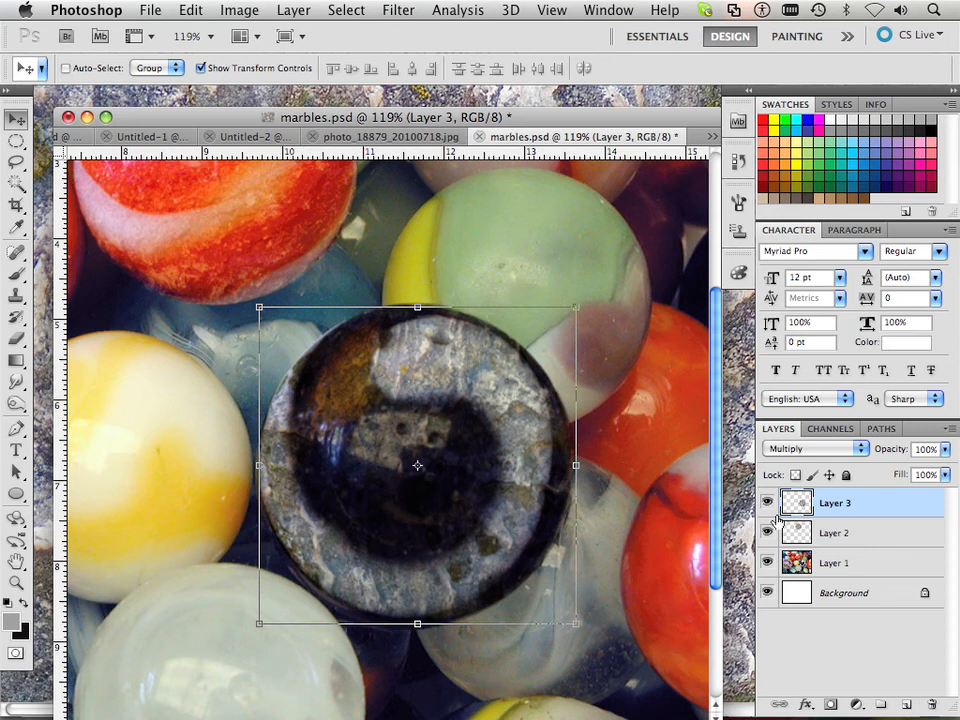
Try Overlay, then set the texture layer's blend mode to Soft Light
left_click(768, 503)
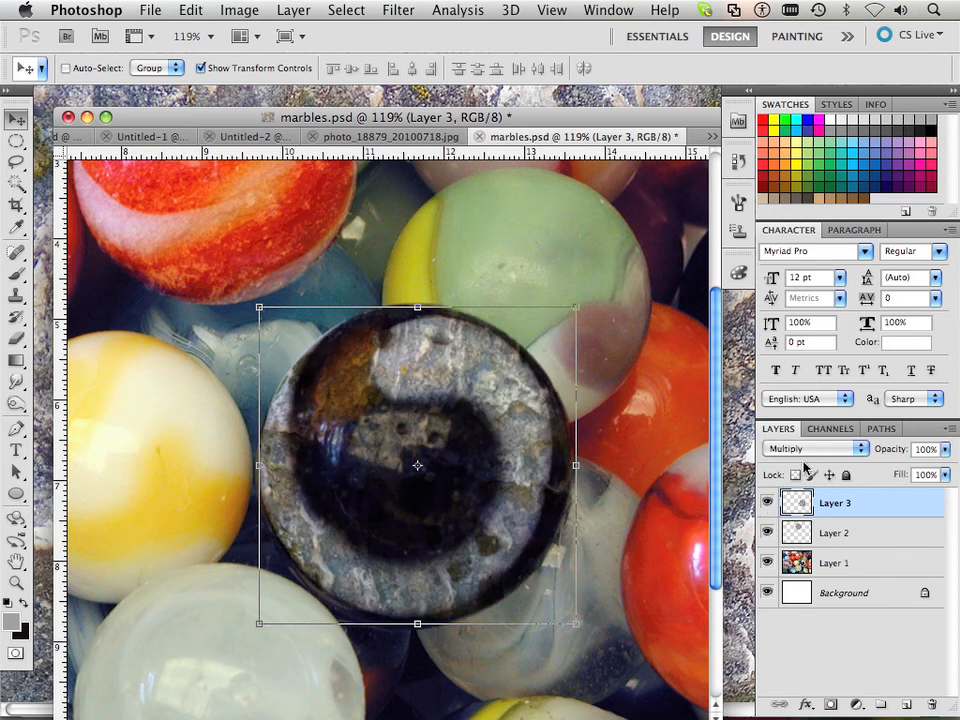
mouse_move(810, 465)
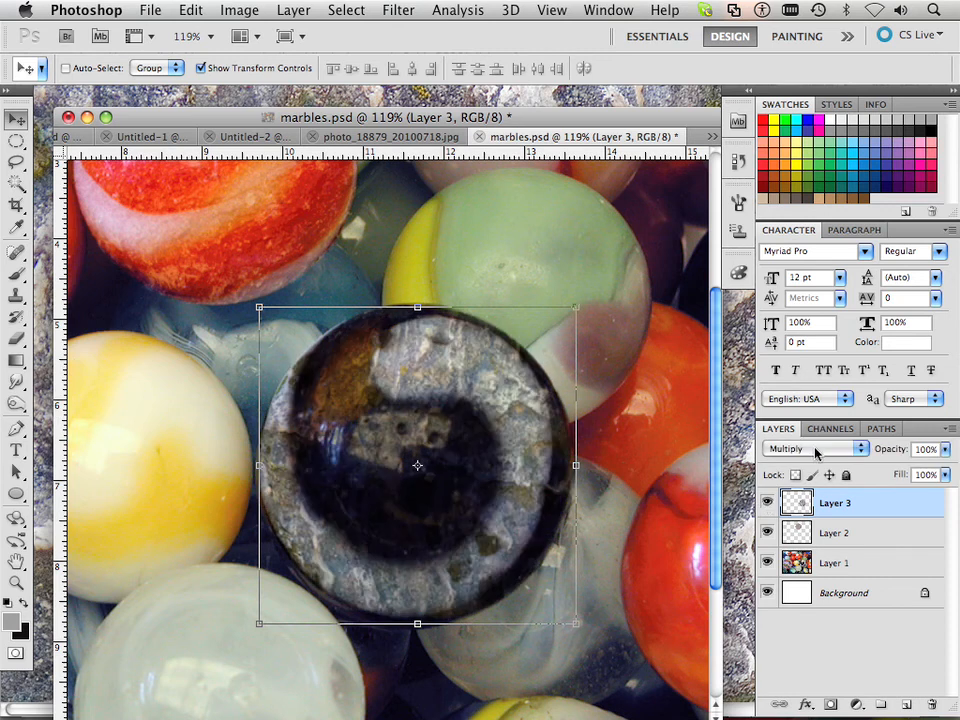
left_click(810, 448)
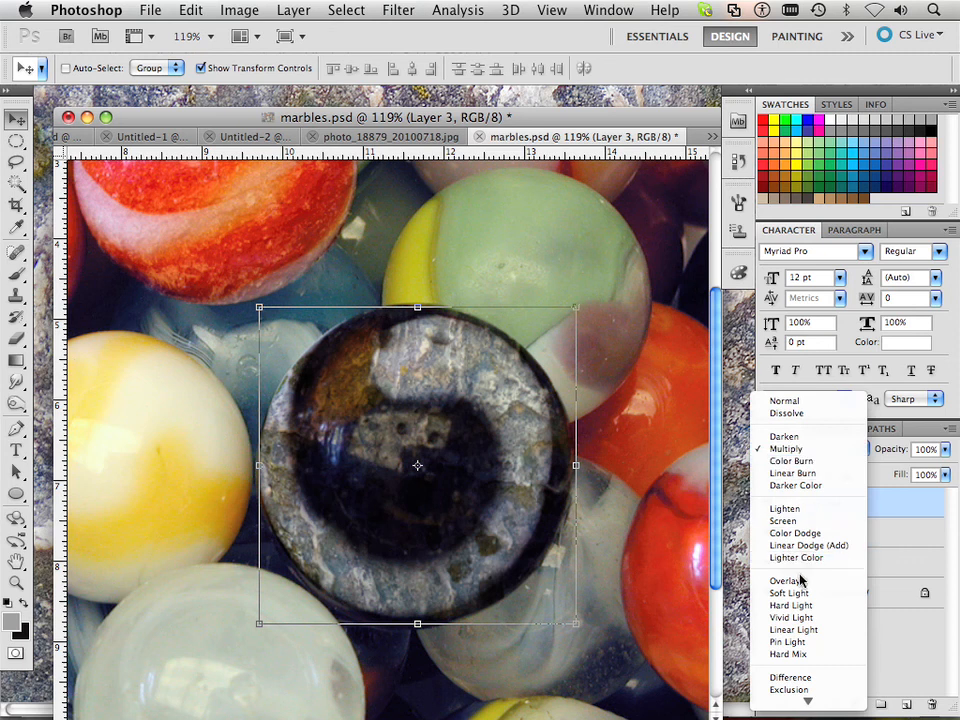
left_click(788, 581)
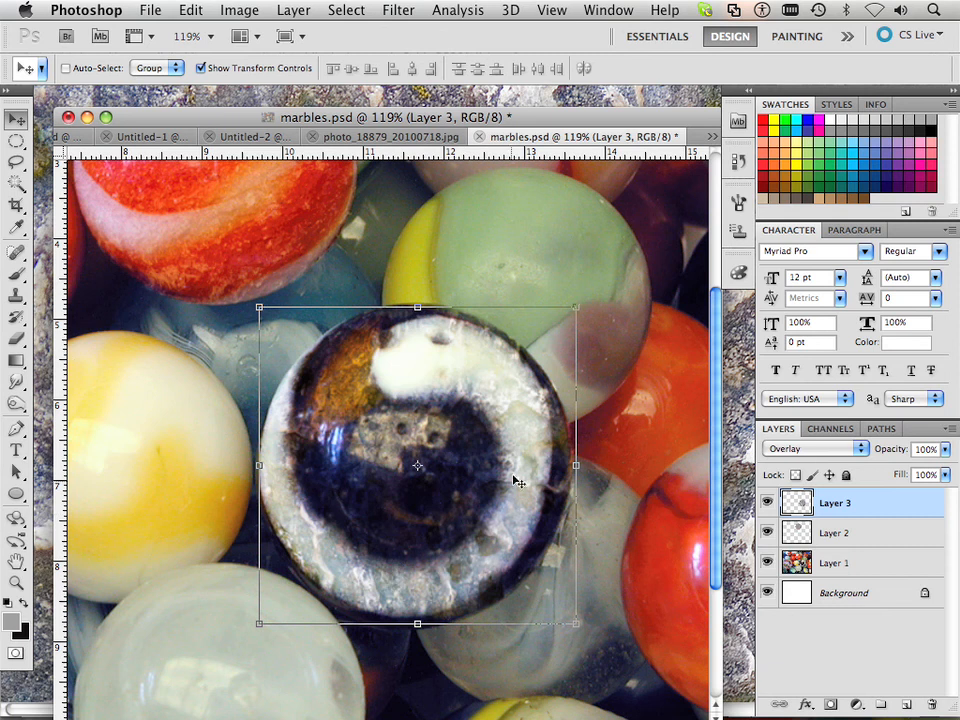
mouse_move(355, 373)
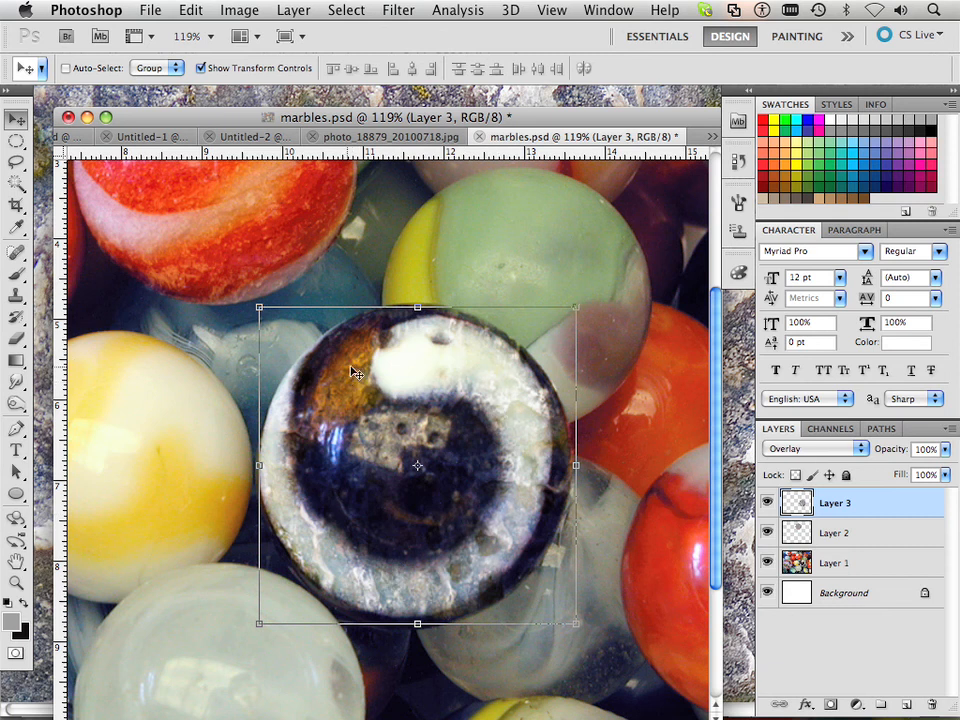
mouse_move(357, 393)
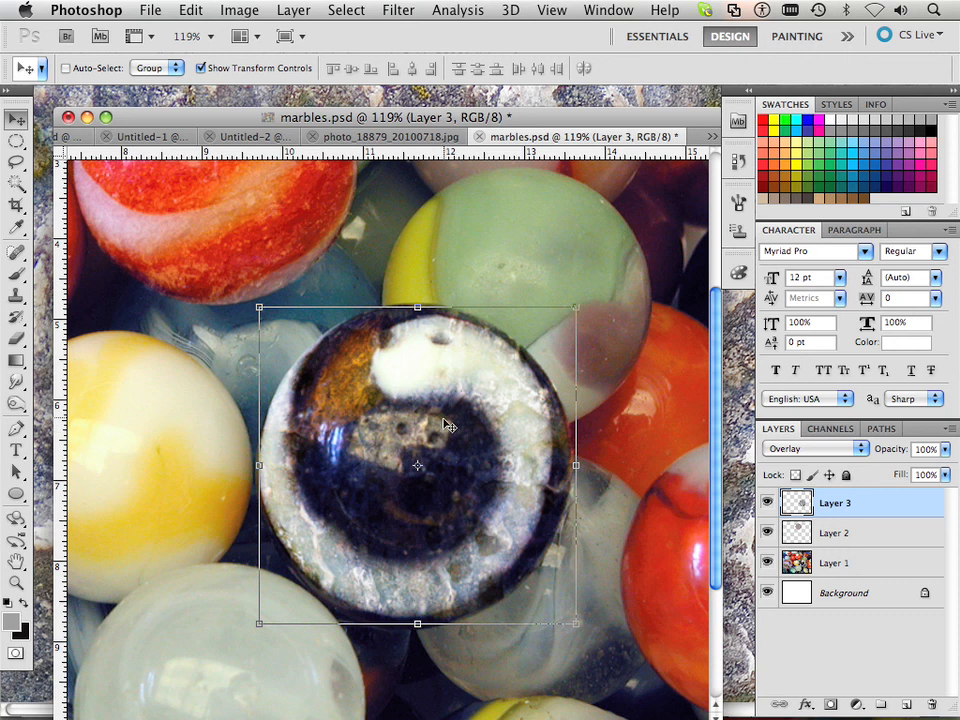
mouse_move(525, 460)
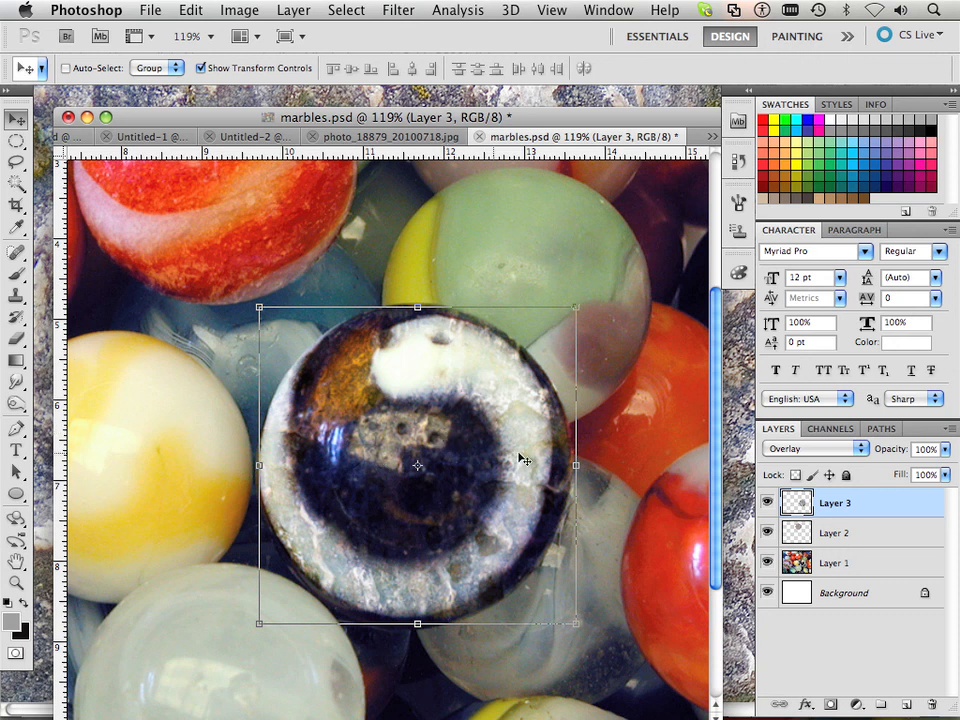
left_click(810, 448)
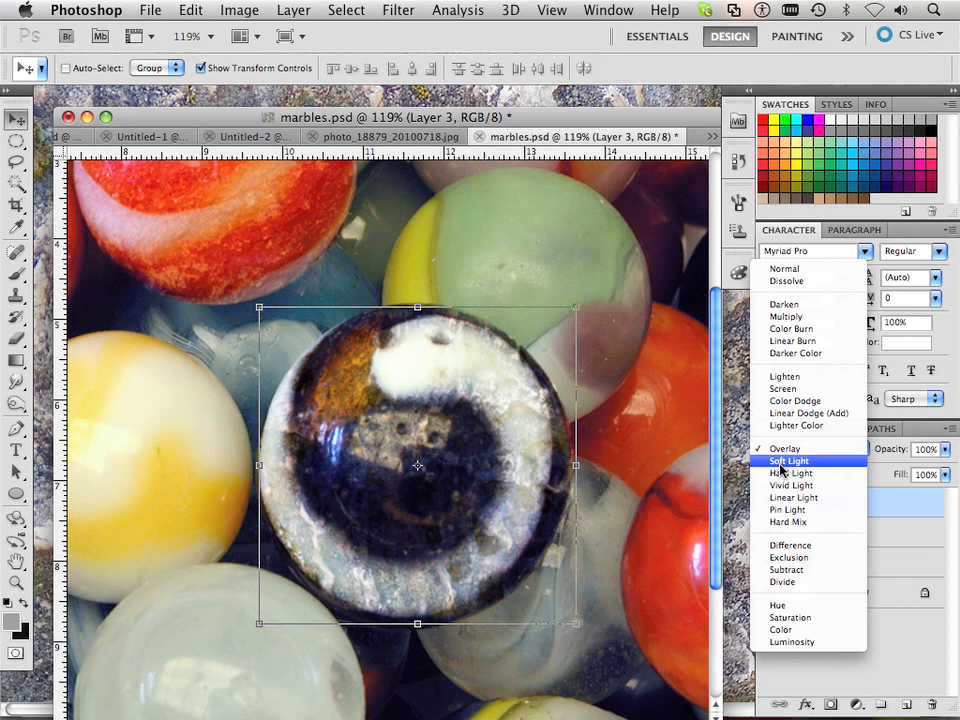
left_click(789, 461)
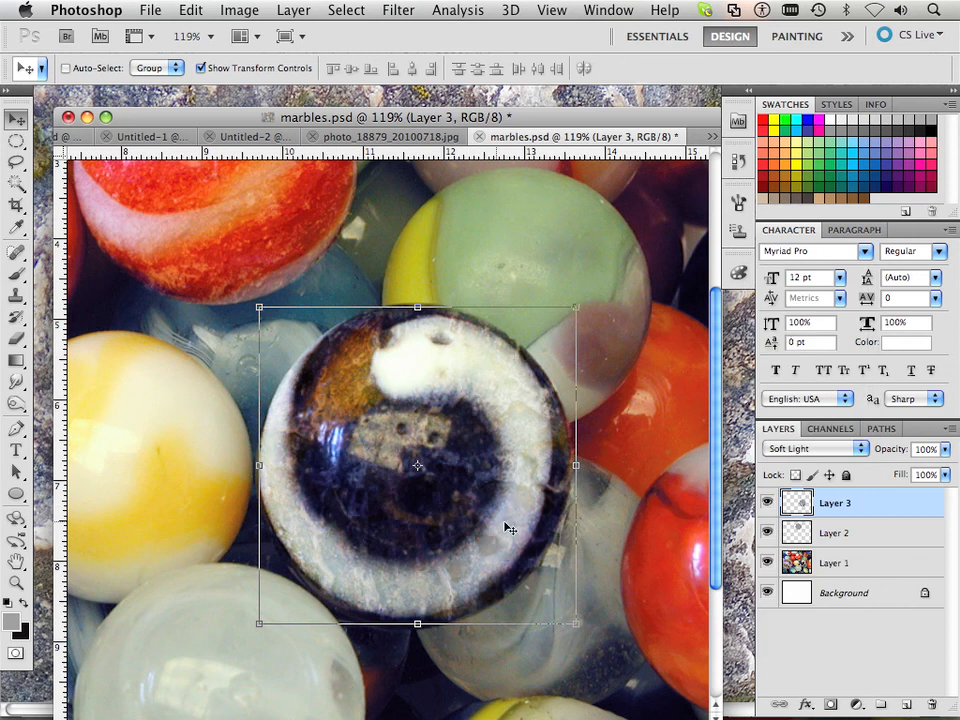
mouse_move(520, 535)
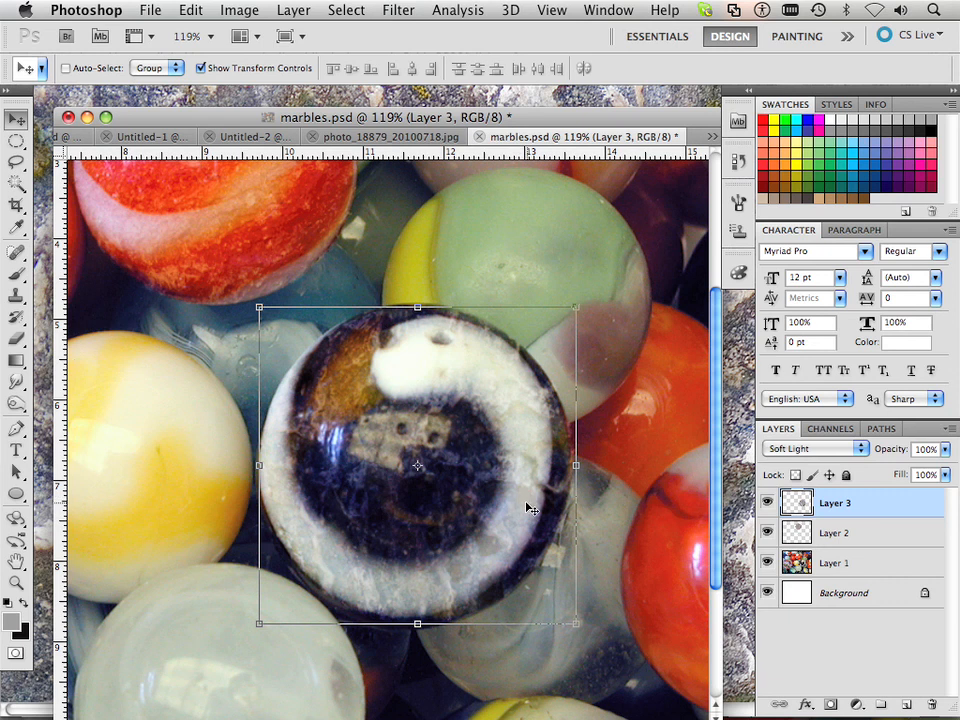
mouse_move(525, 531)
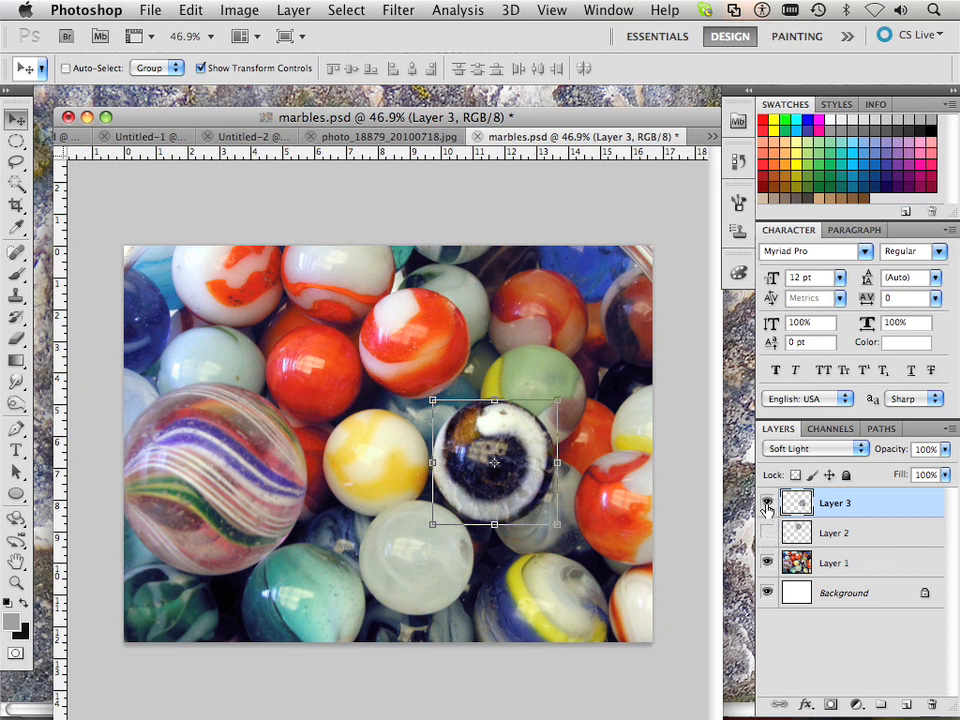
Bring up the Layer Style blending options and target Layer 2
left_click(16, 88)
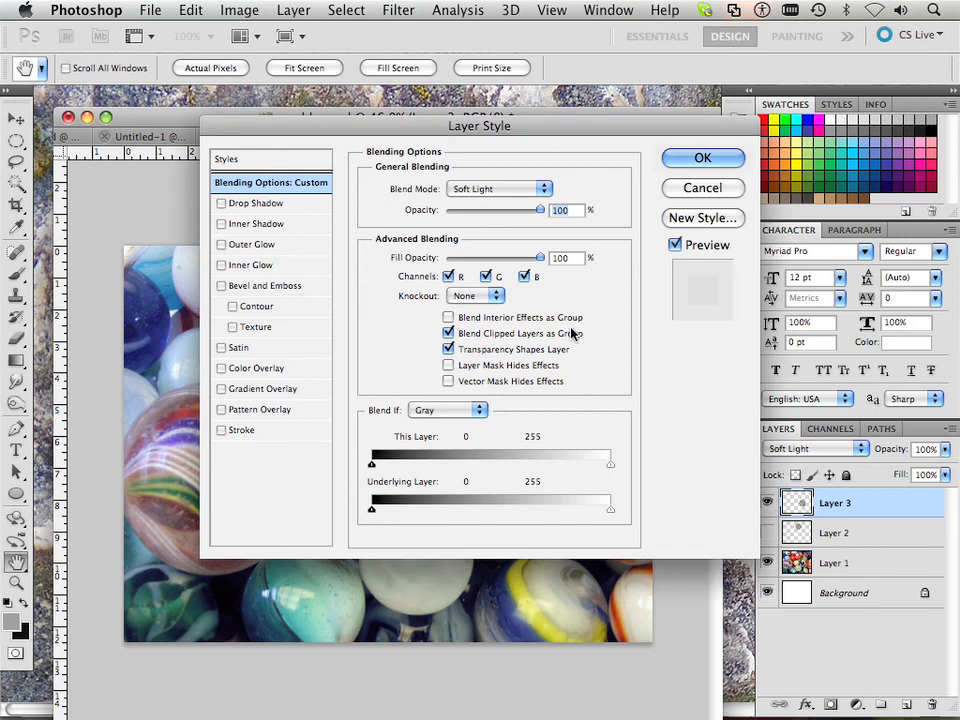
left_click(834, 533)
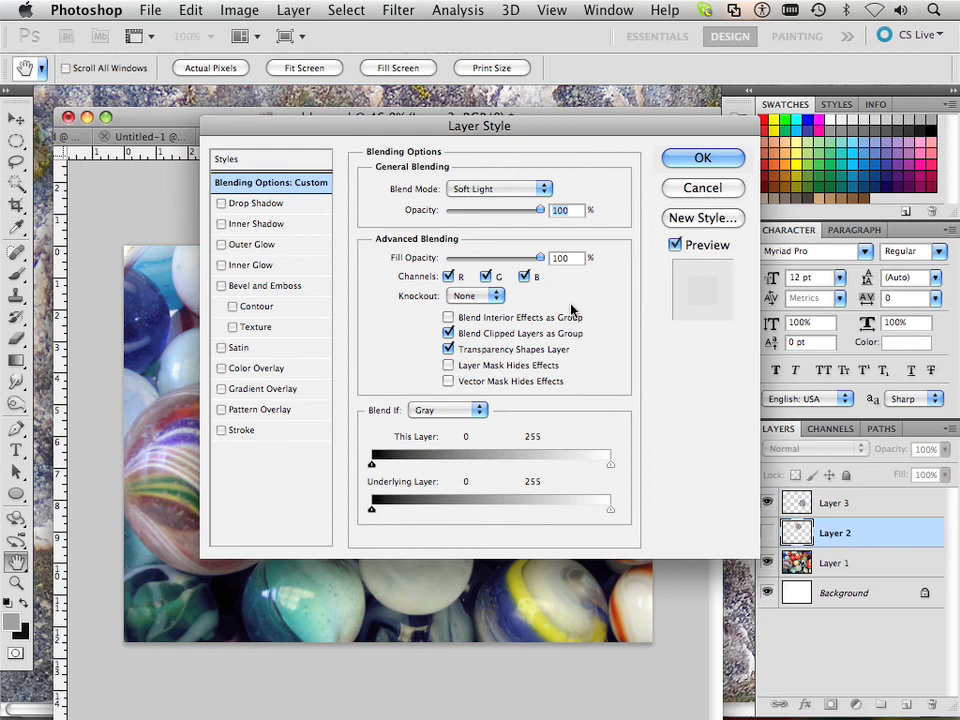